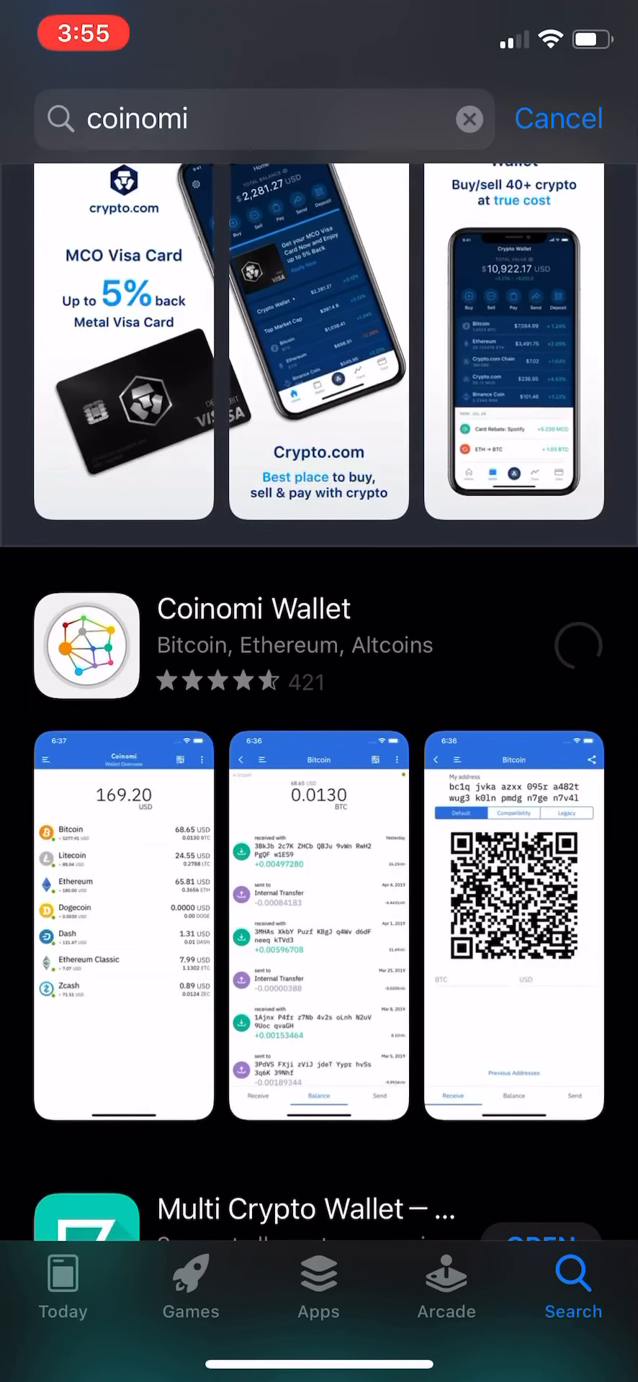
- Let the Coinomi Wallet download finish in App Store and launch the app
left_click(579, 645)
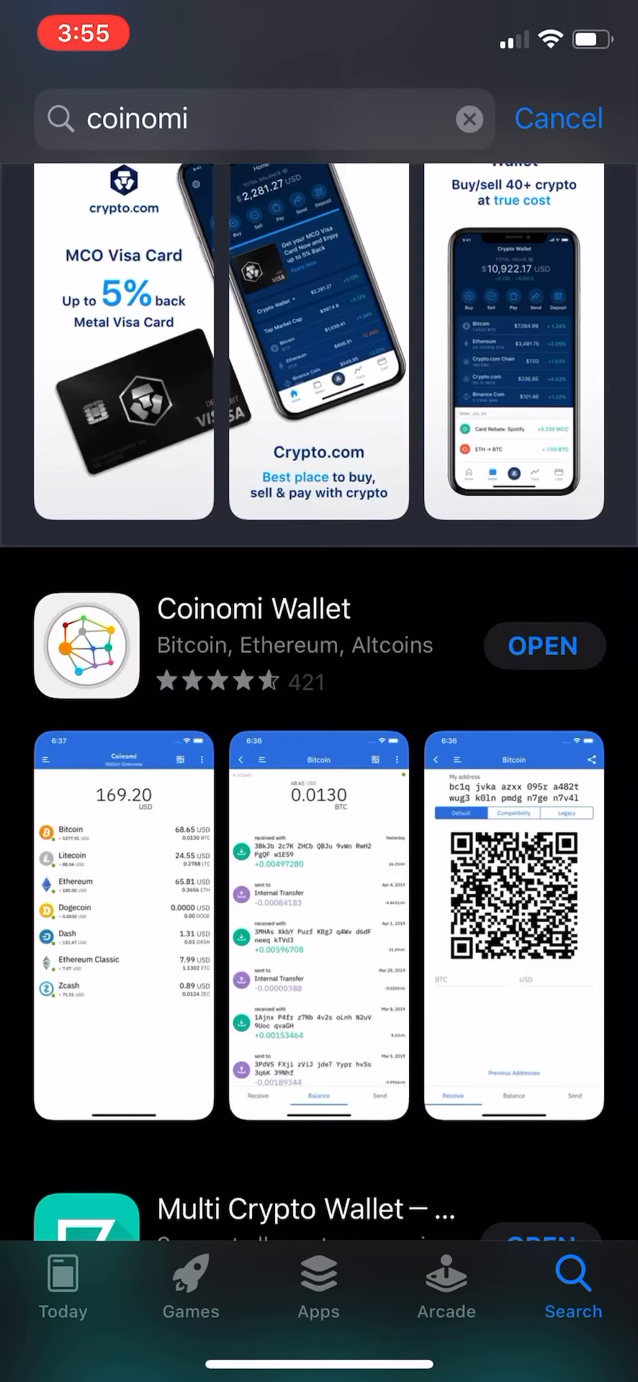
left_click(543, 645)
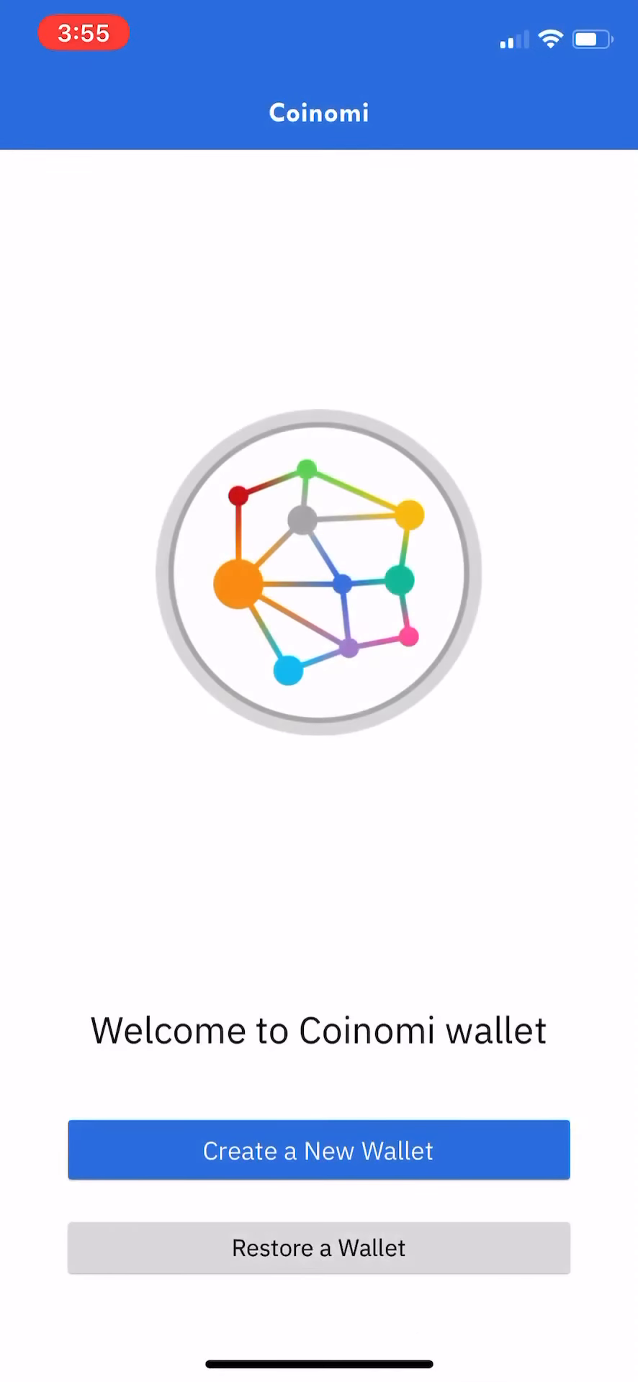
- Choose Restore a Wallet and focus the empty recovery phrase field
left_click(318, 1248)
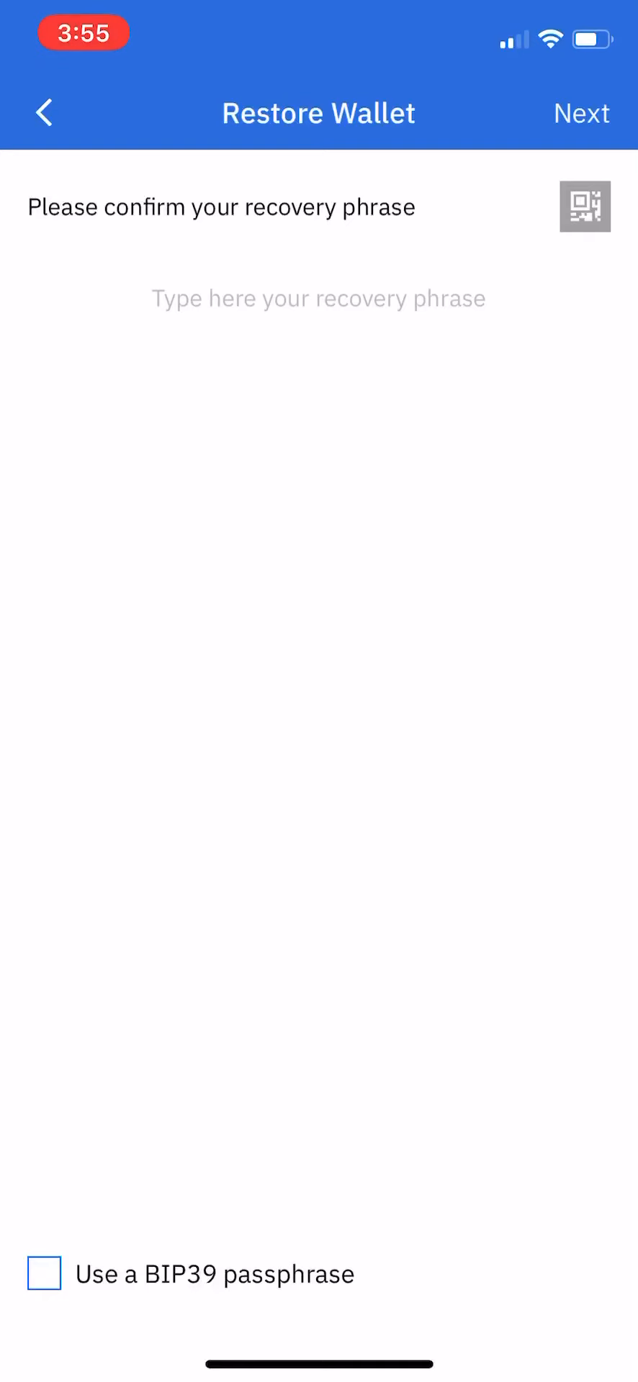
left_click(317, 298)
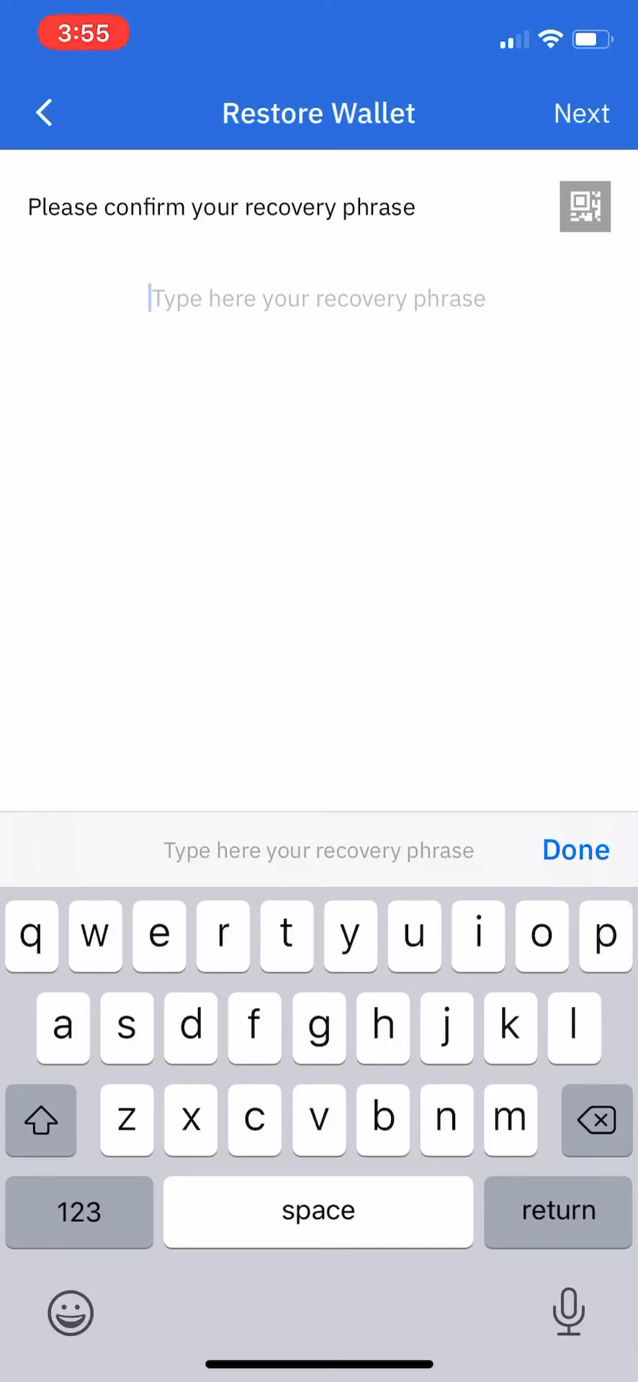
- Type trouble, smoke, kitchen, vivid, like, trim, lamp, jelly, average, desk, aerobic
type("tro")
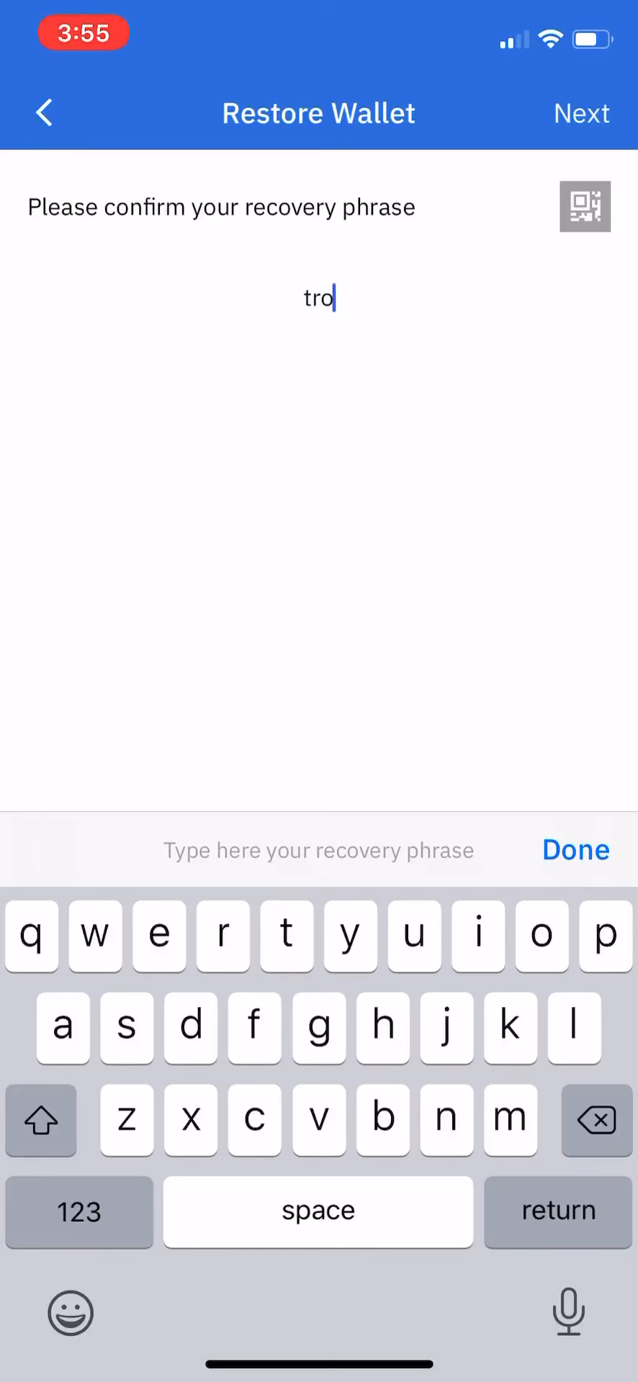
type("uble")
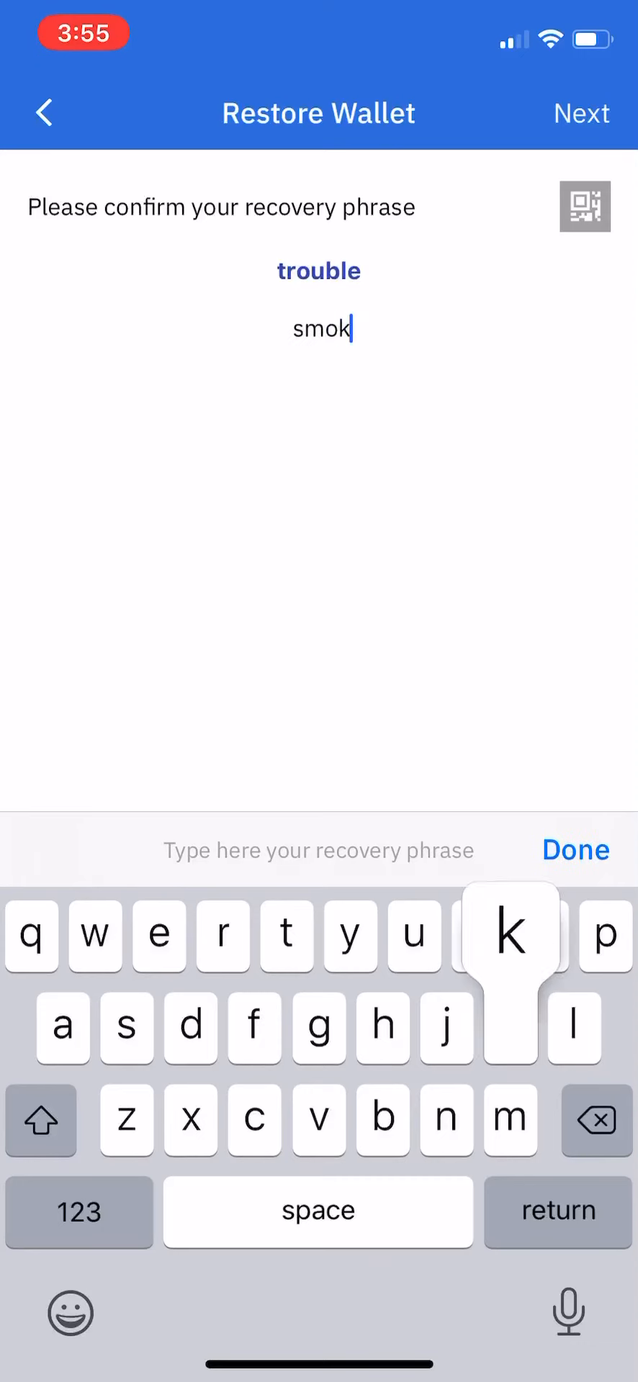
type("e")
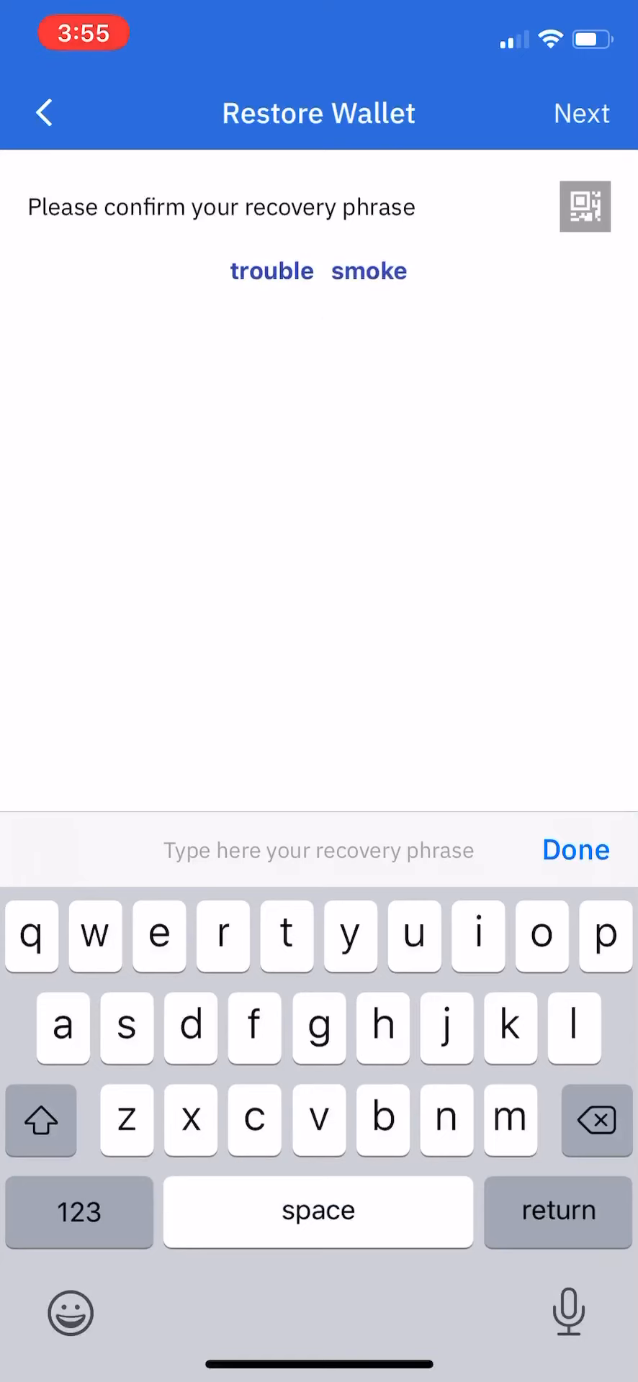
type("kitche")
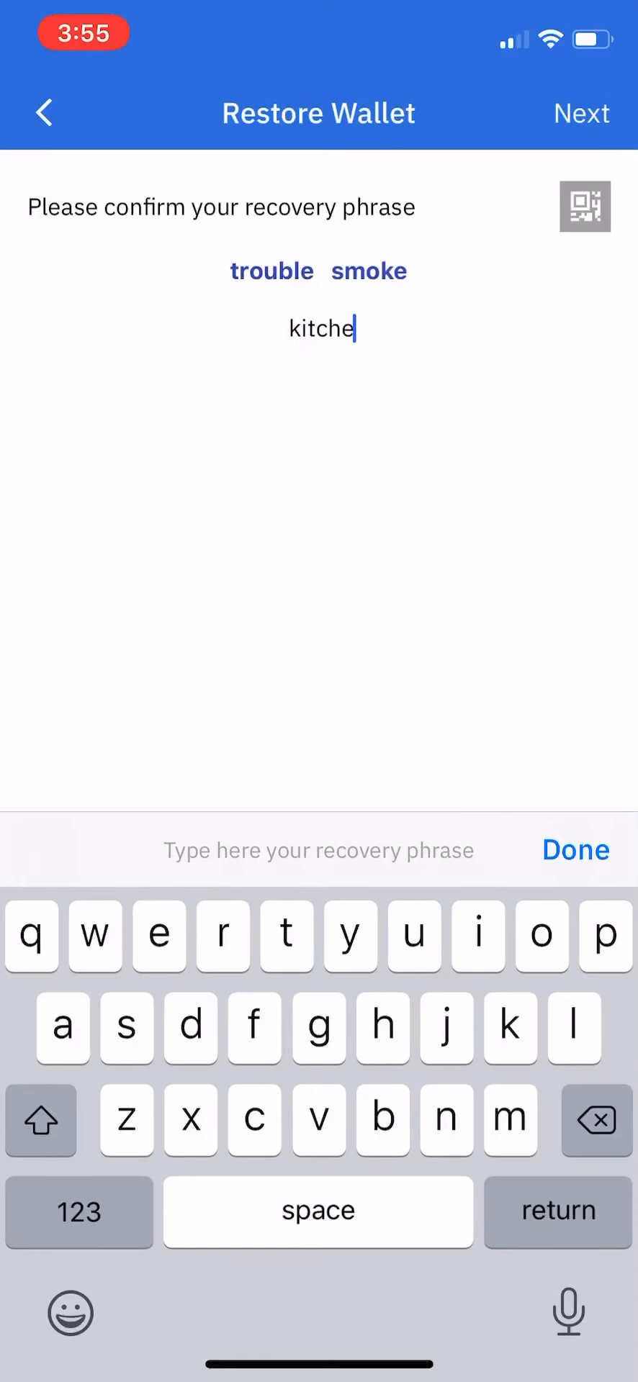
type("n")
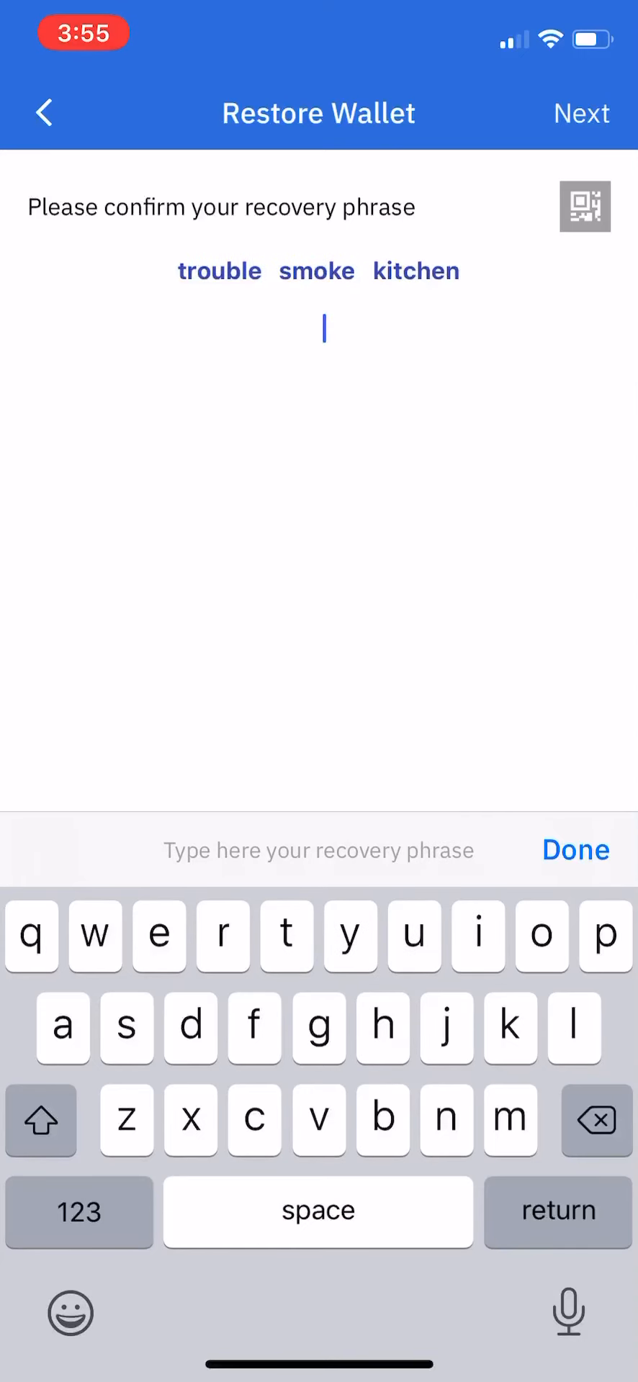
type("i")
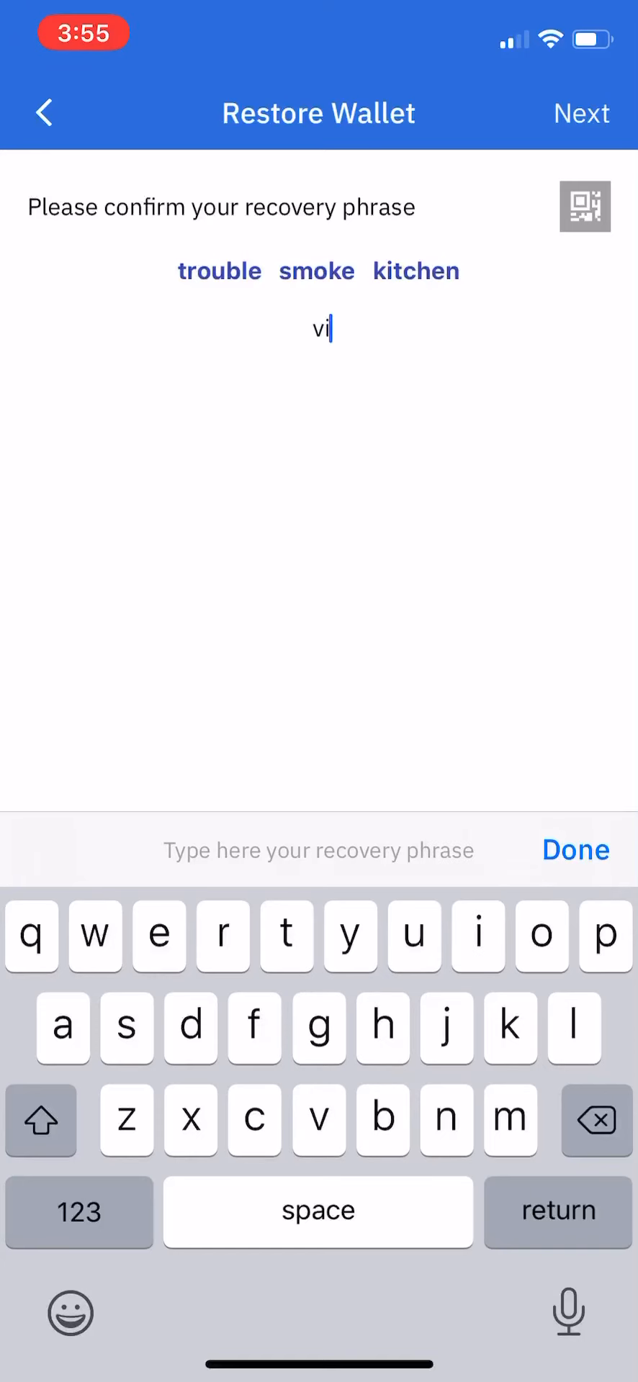
type("vivid")
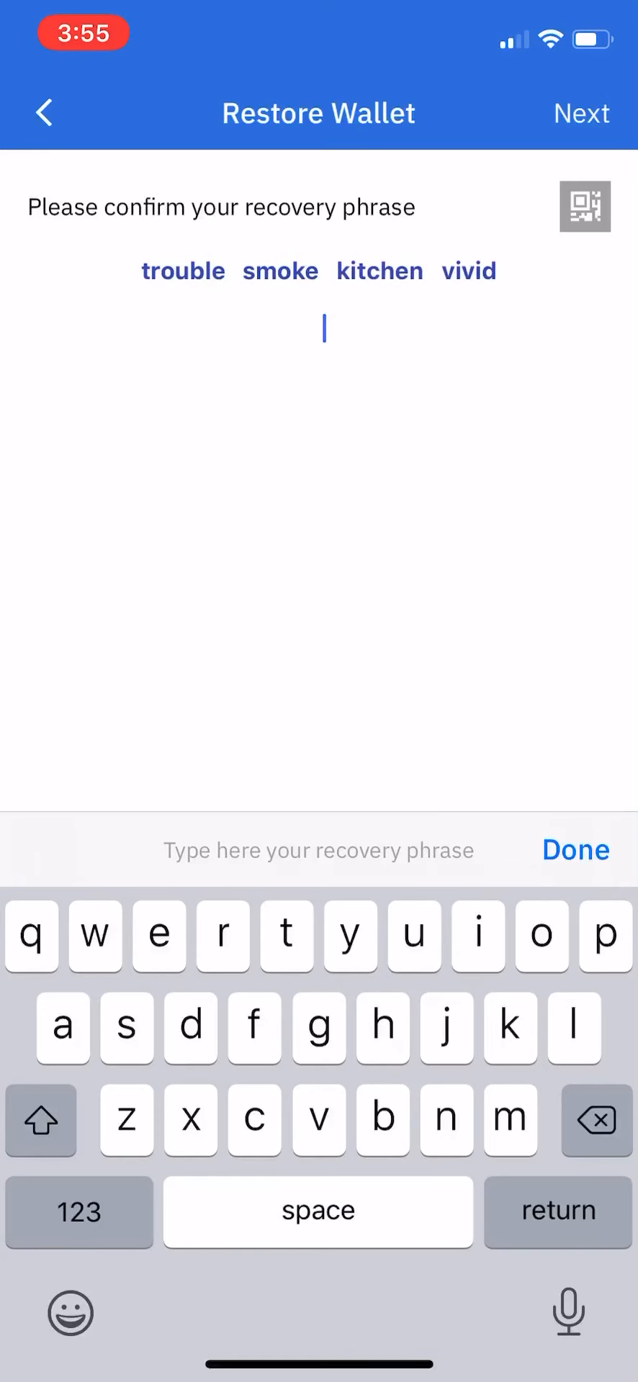
type("like")
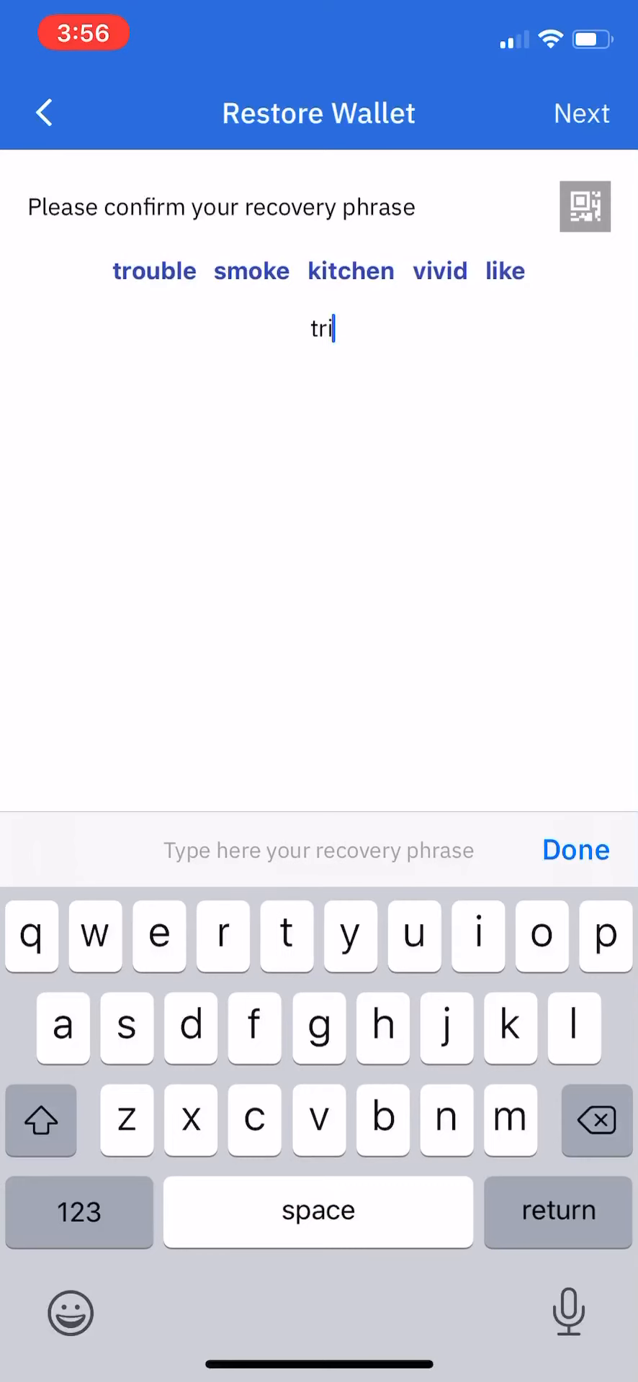
type("m lamp jell")
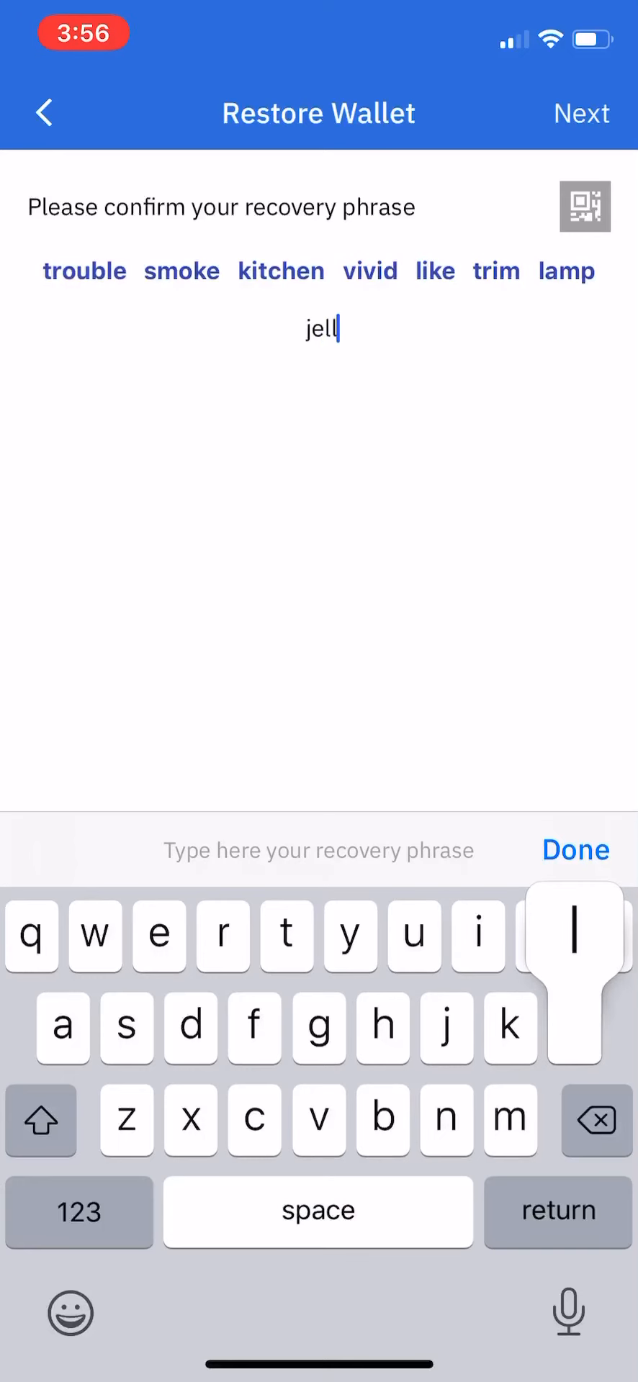
type("y average desk aerobic")
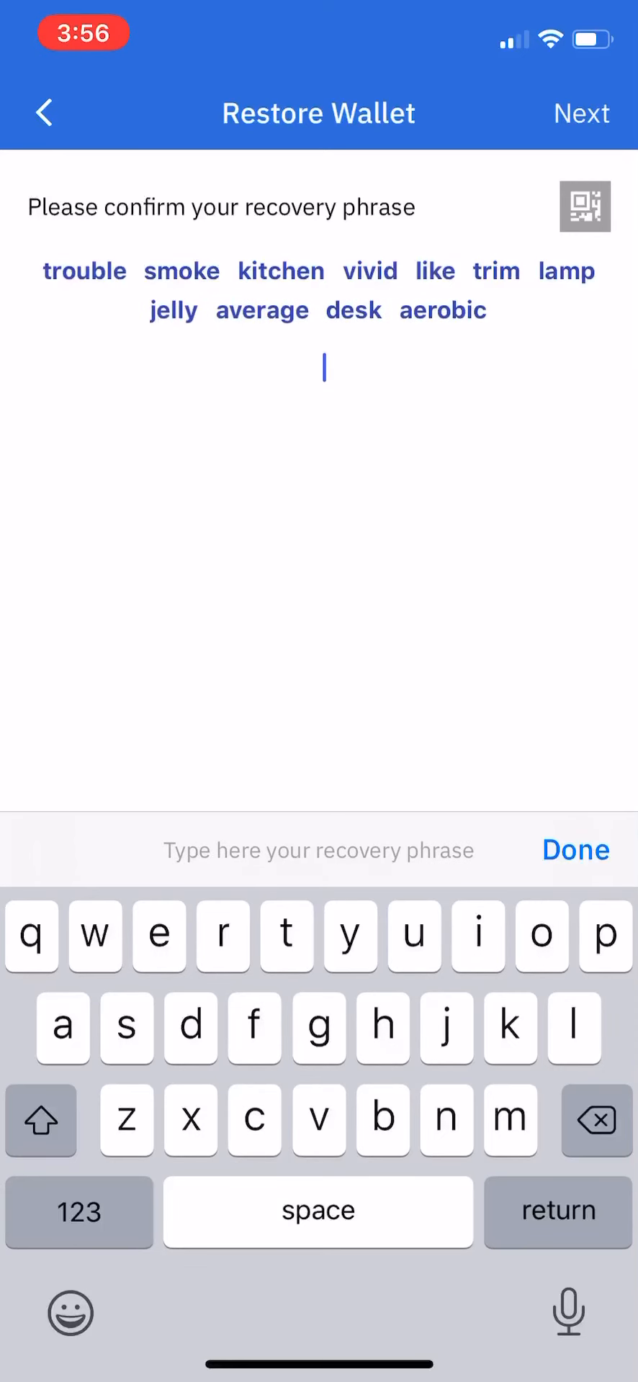
type("aren")
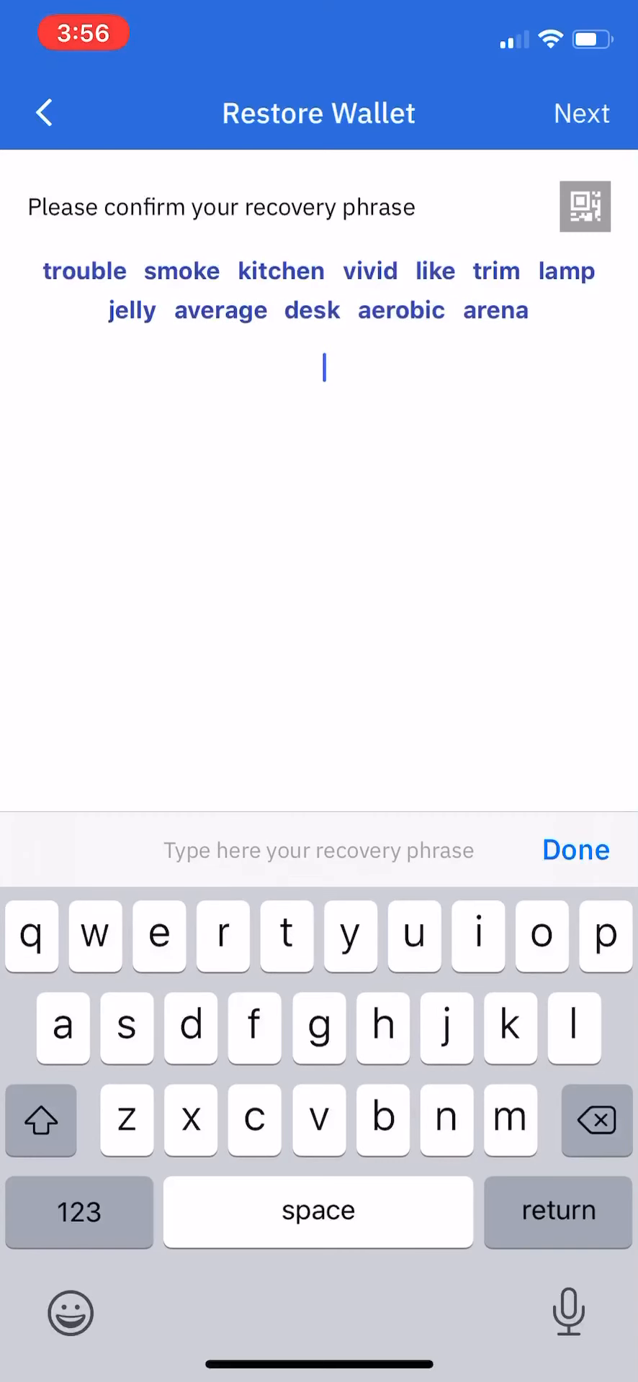
type("aut")
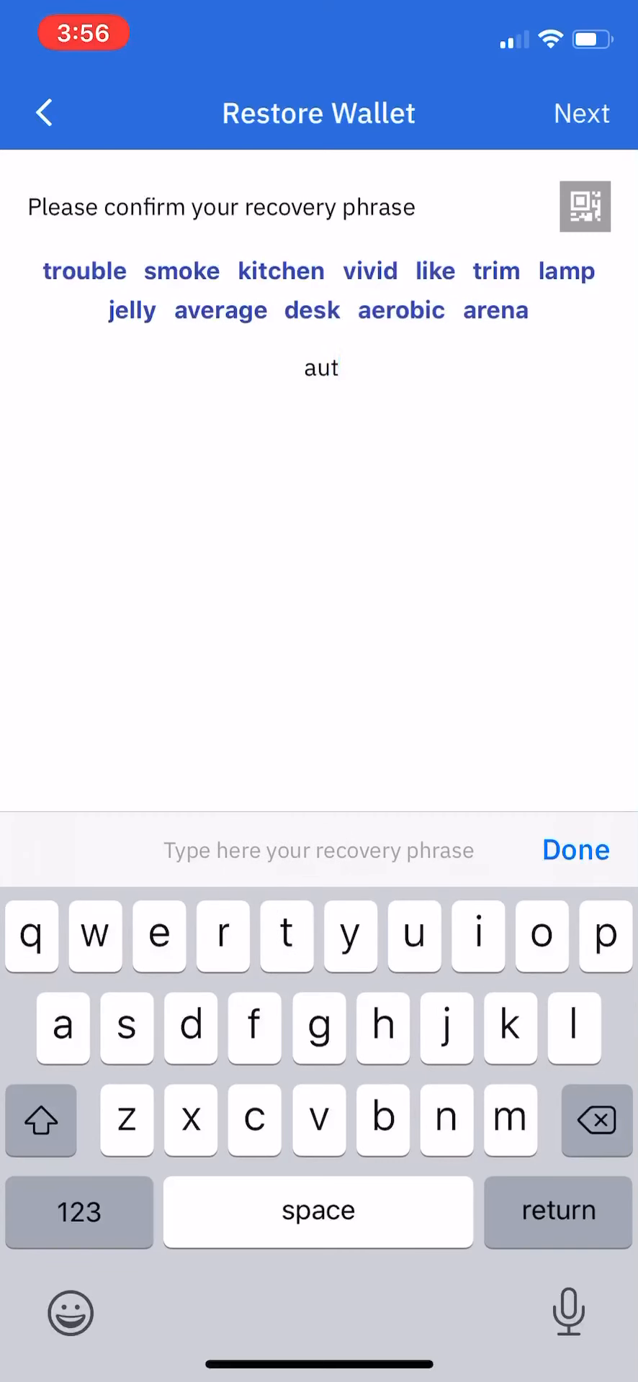
type("h")
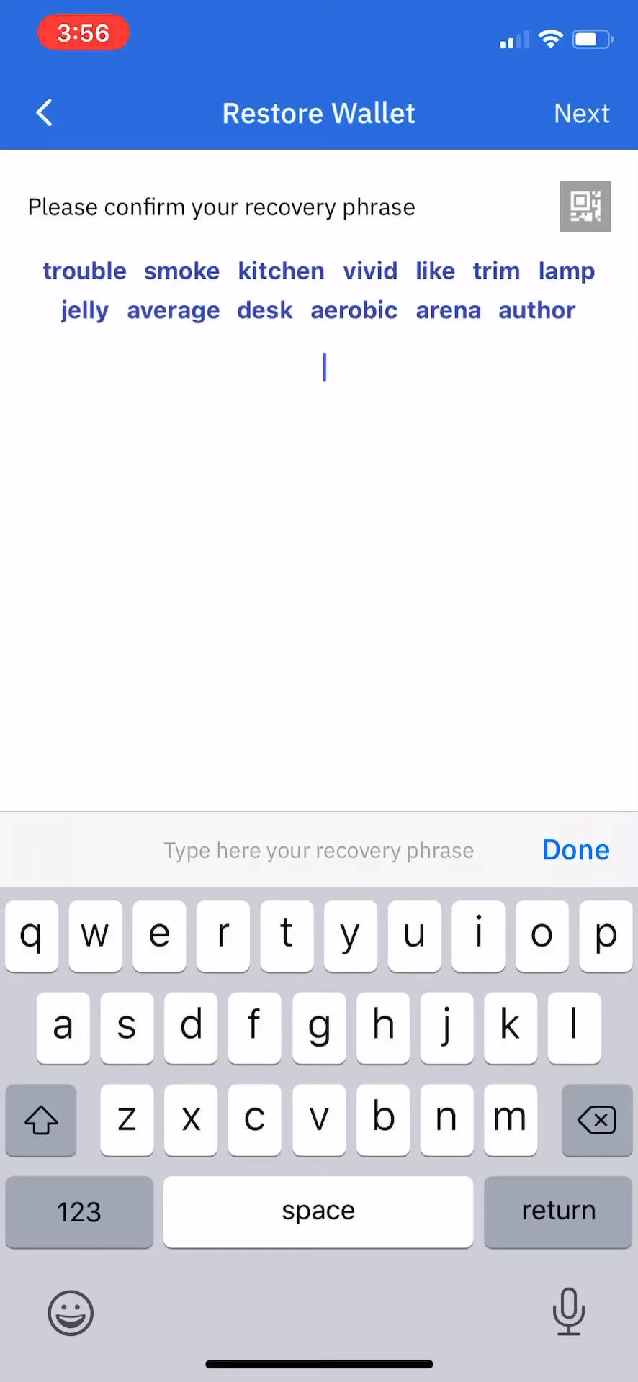
type("bird")
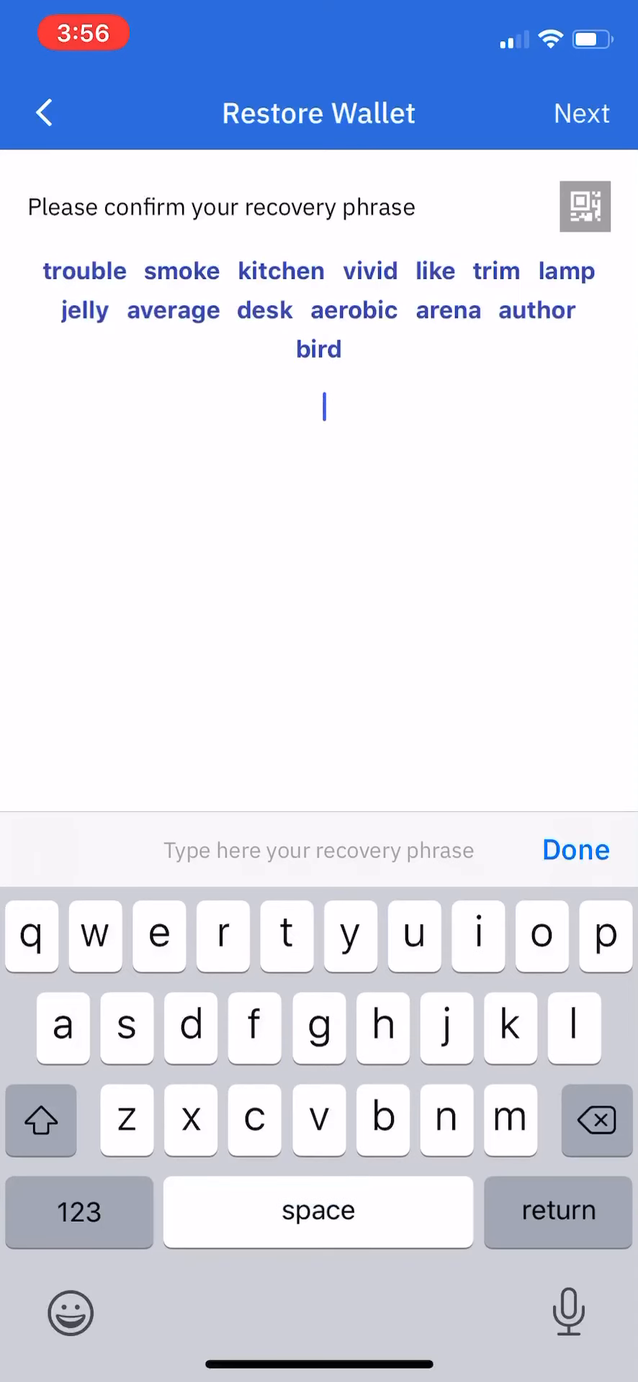
type("vo")
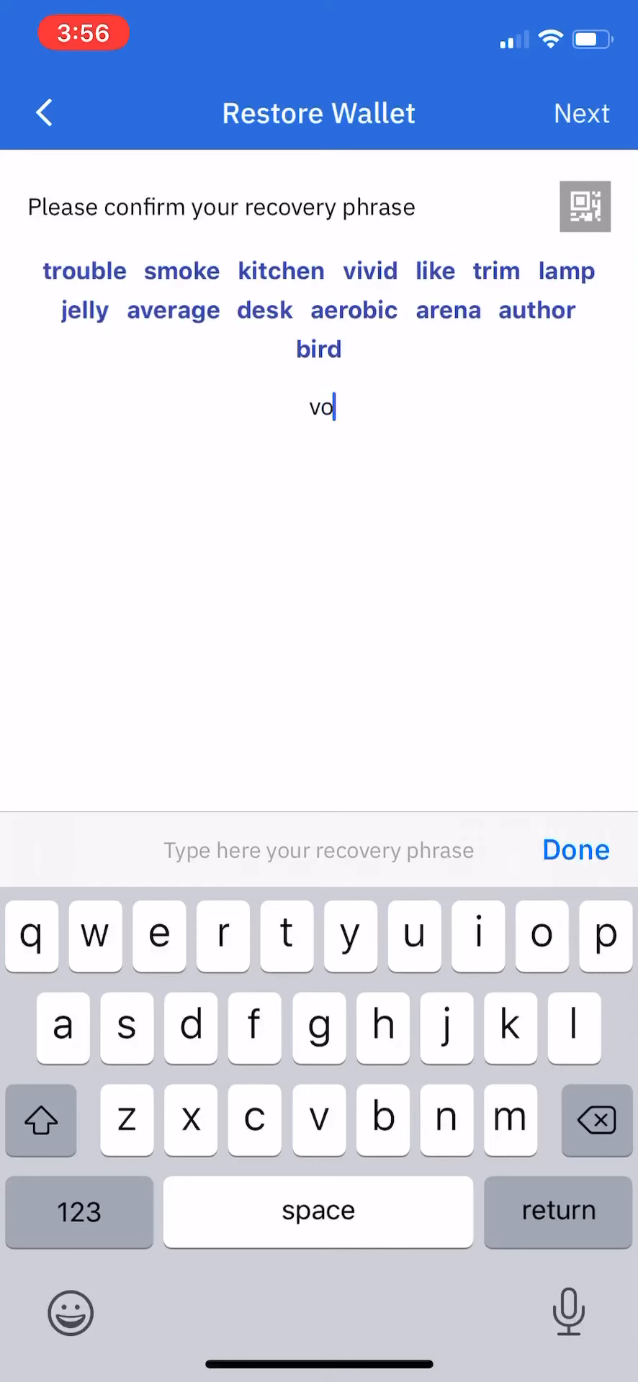
type("te")
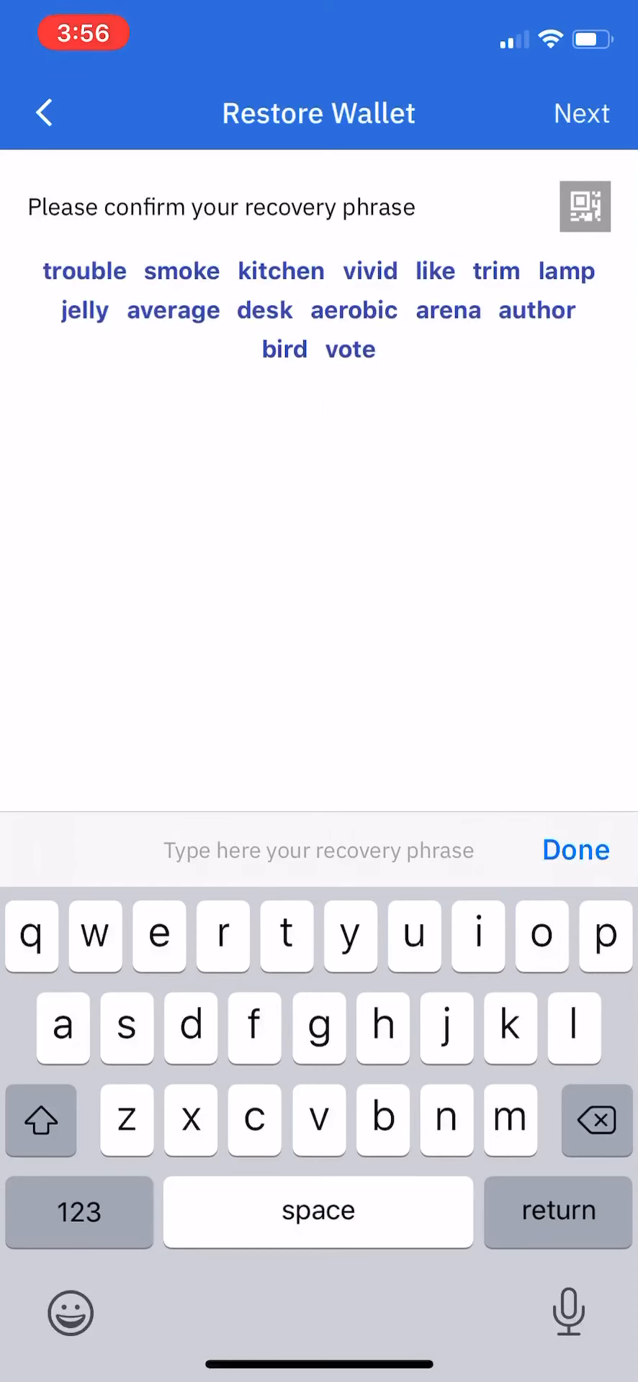
type("census")
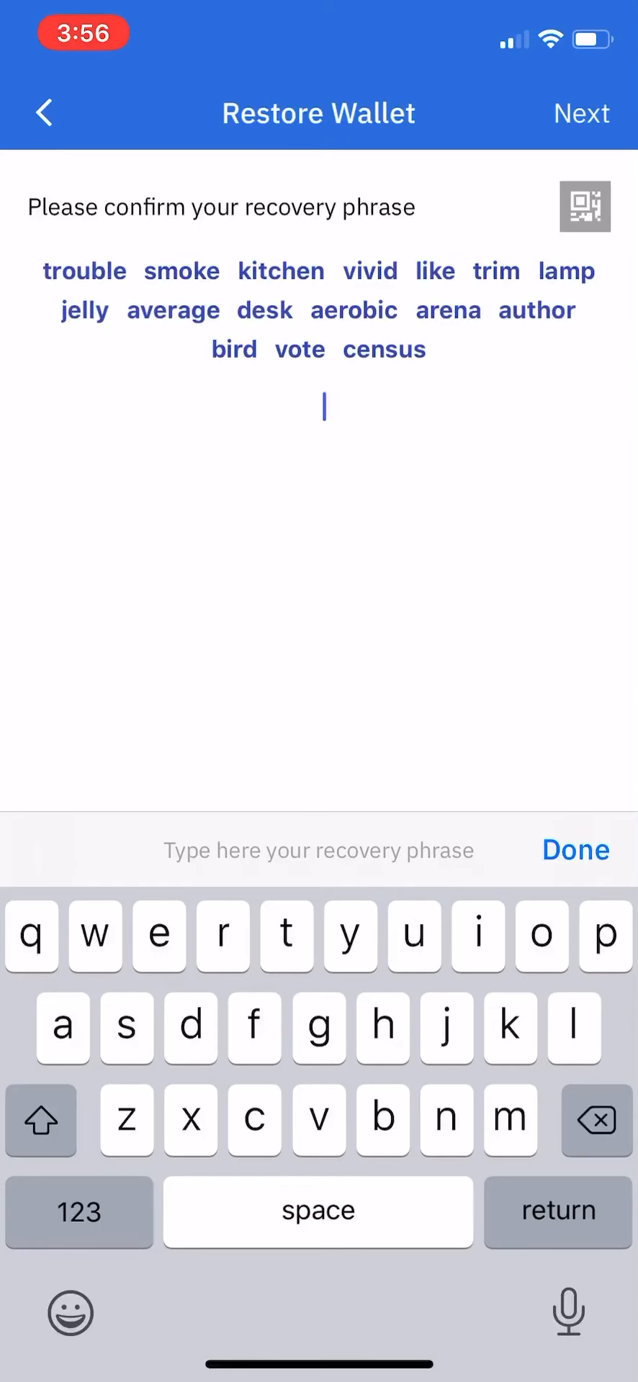
type("plastic")
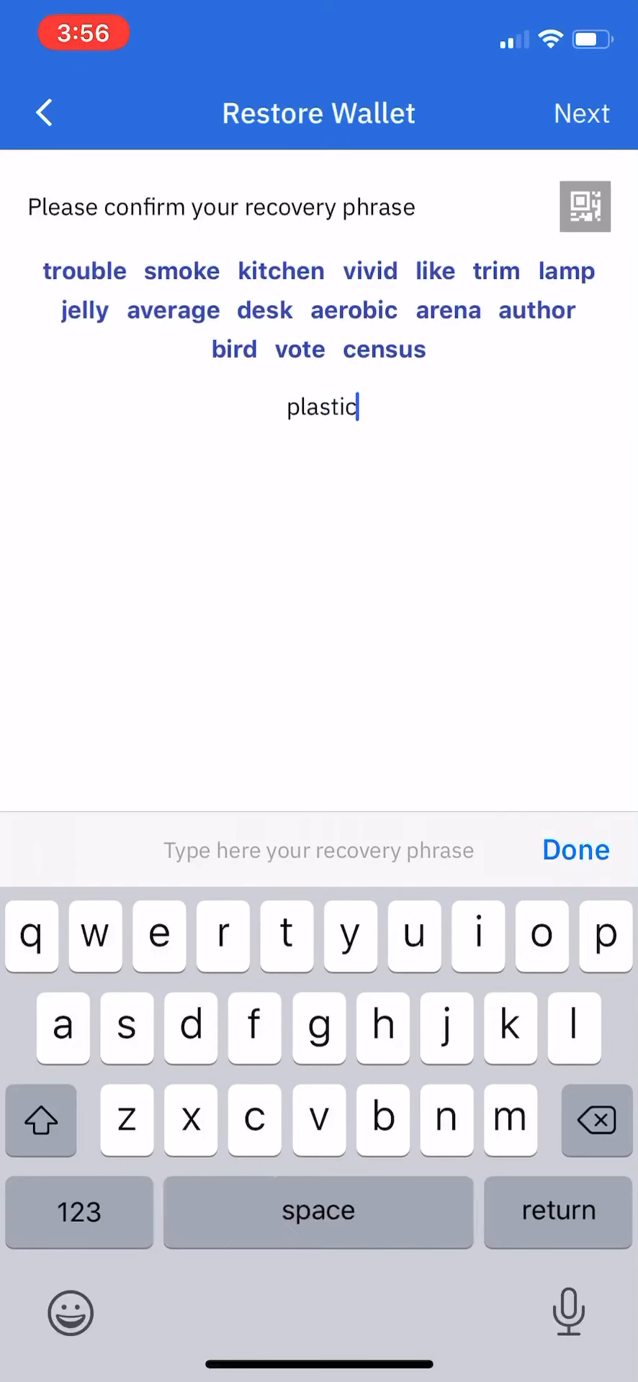
left_click(318, 1213)
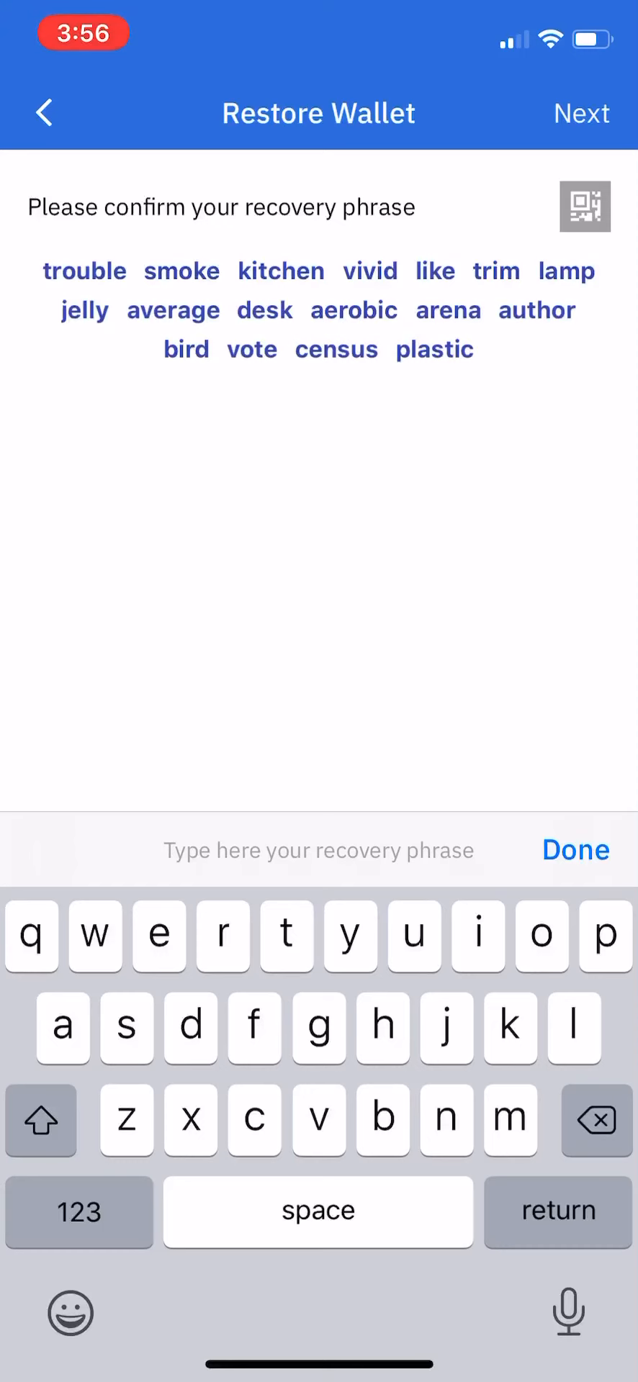
- Add panther, skill, era, depart, grace and dry, then dismiss the keyboard
type("panther")
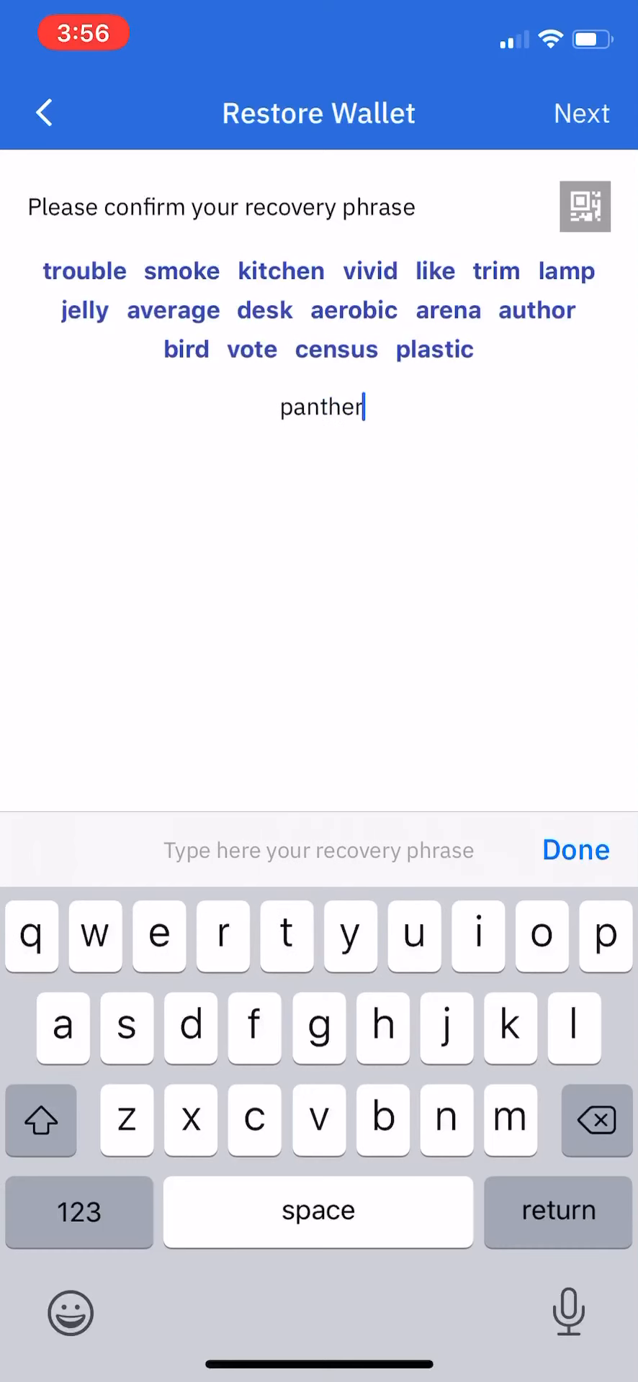
left_click(318, 1212)
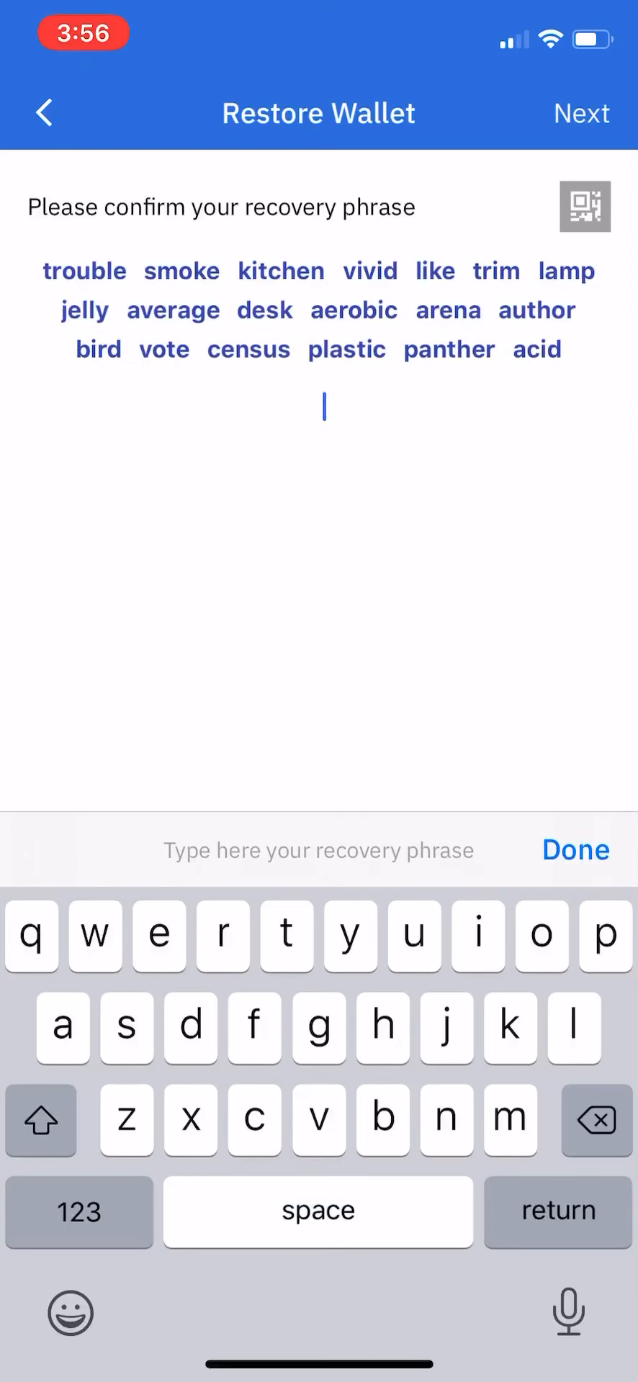
type("skil")
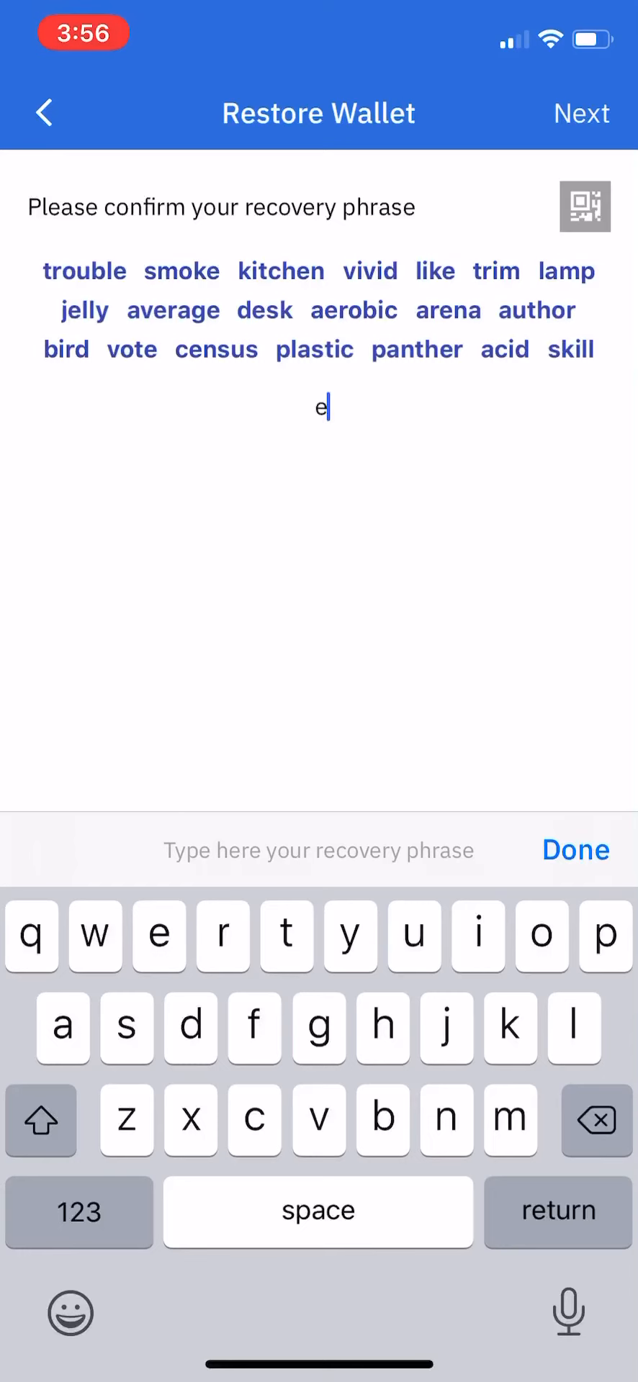
type("ra depart grace dr")
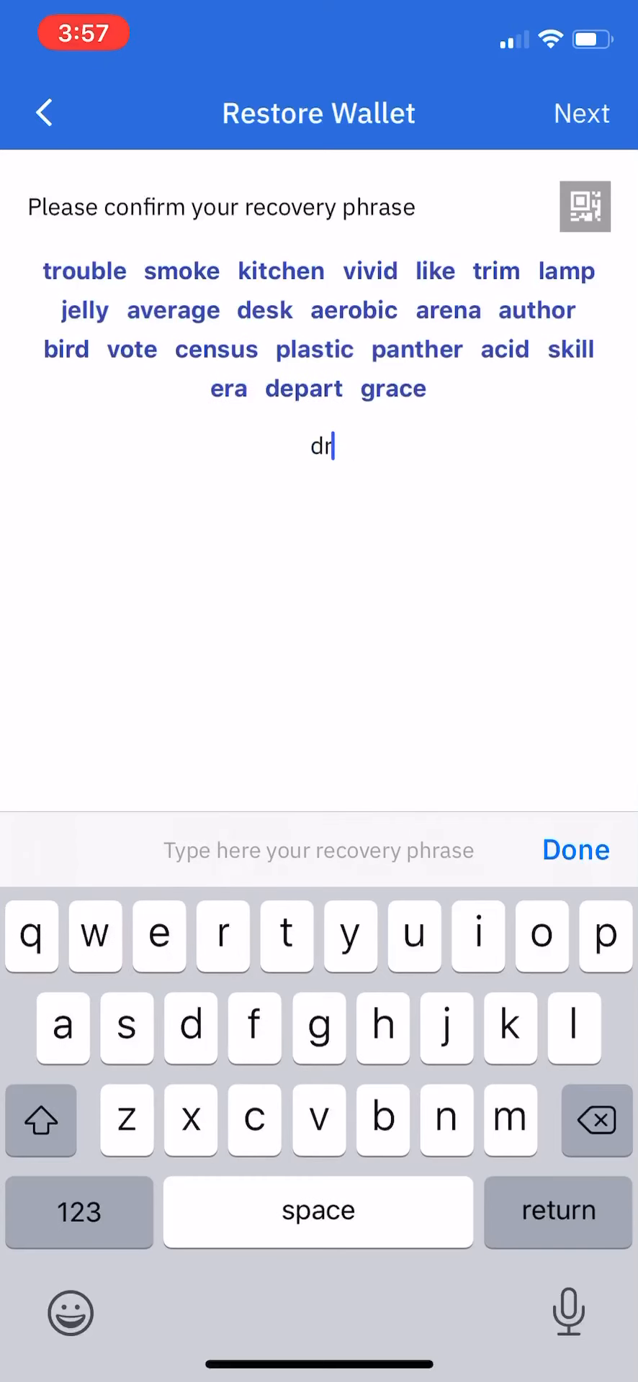
left_click(576, 850)
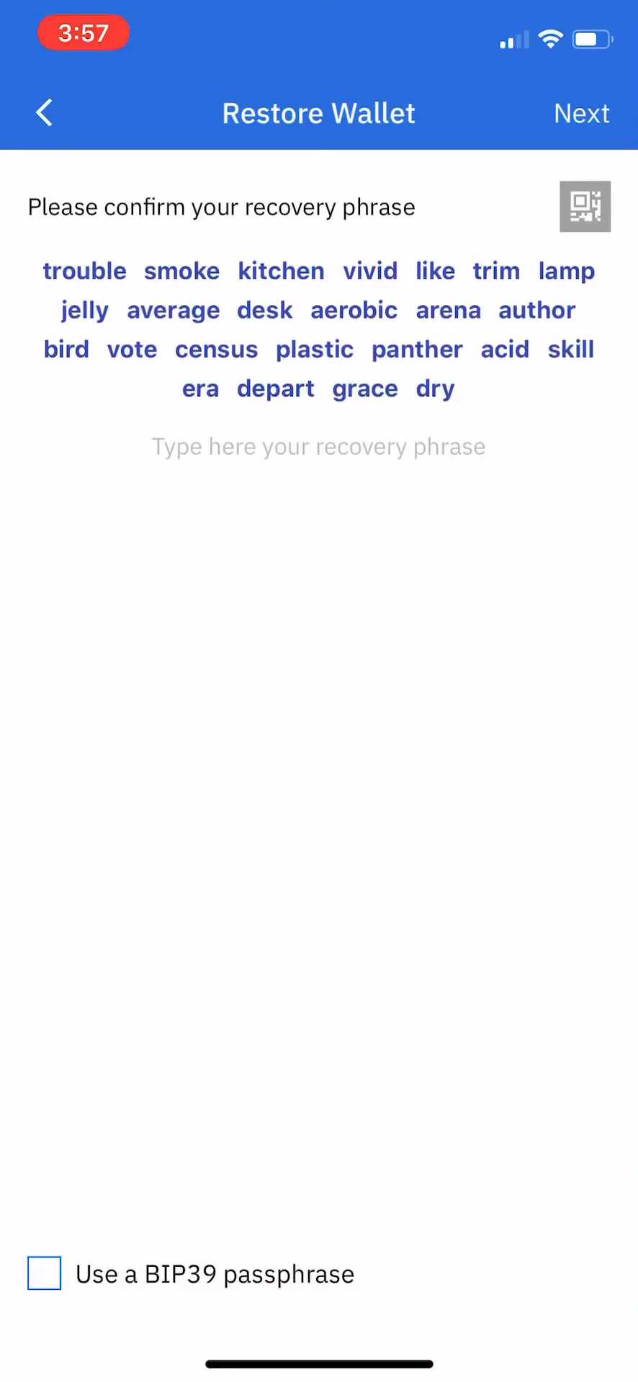
- Continue with the entered phrase and set and confirm a wallet password
left_click(581, 113)
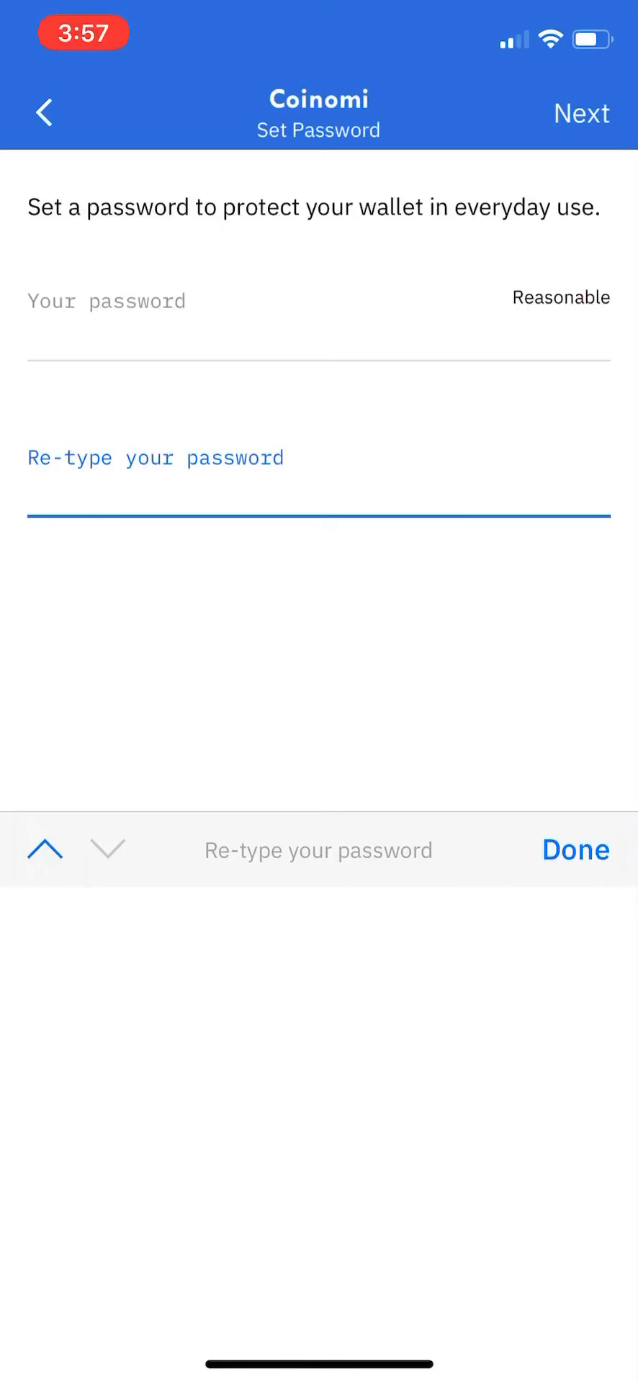
left_click(575, 850)
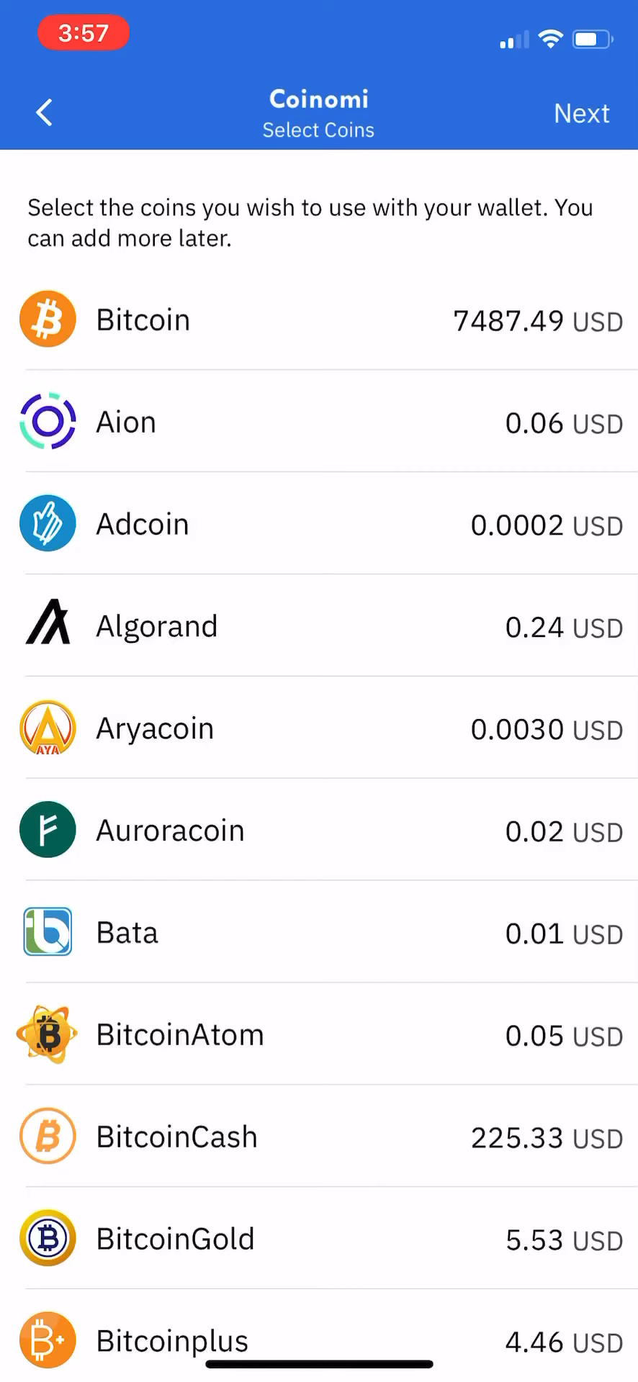
- Select Bitcoin and Ethereum, continue, and accept the Terms of Service
left_click(319, 320)
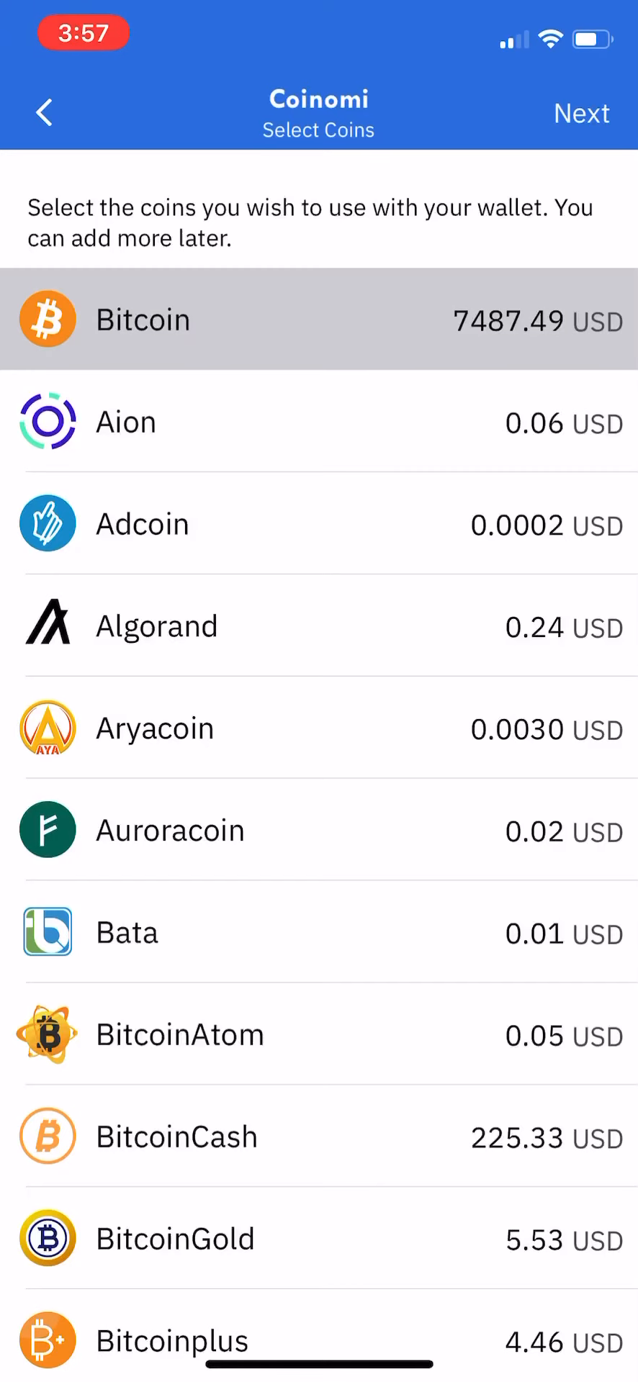
scroll("down", 3)
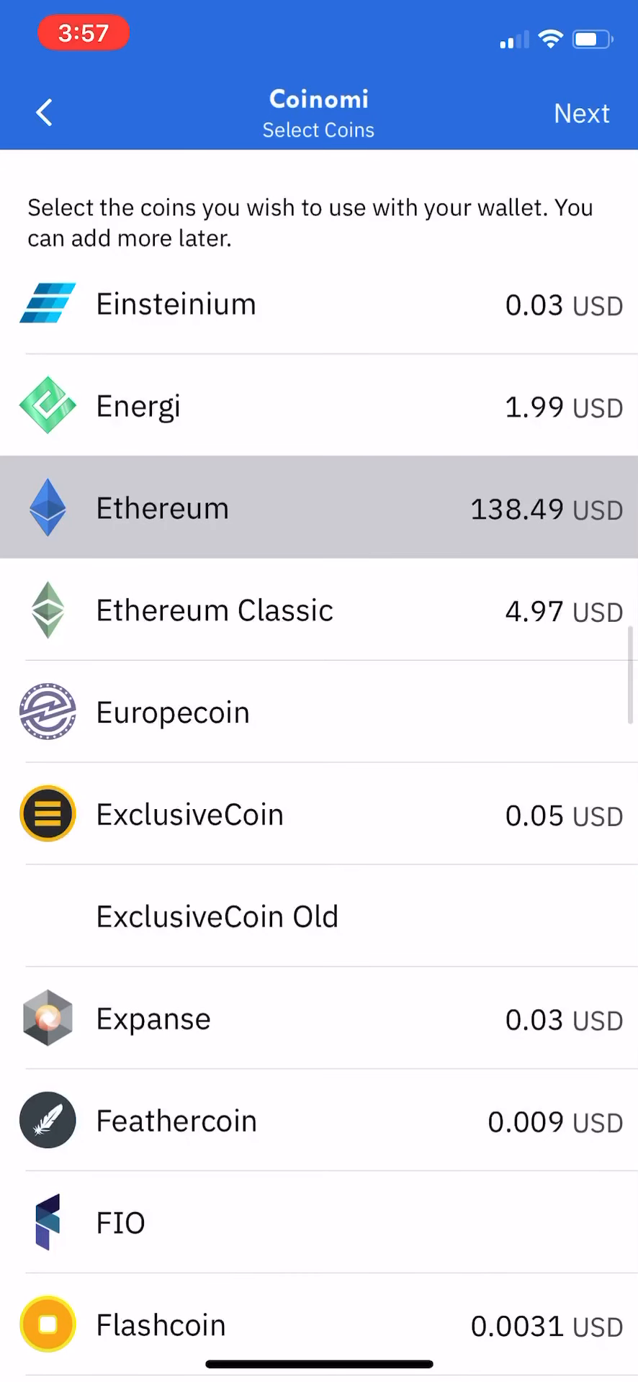
left_click(582, 113)
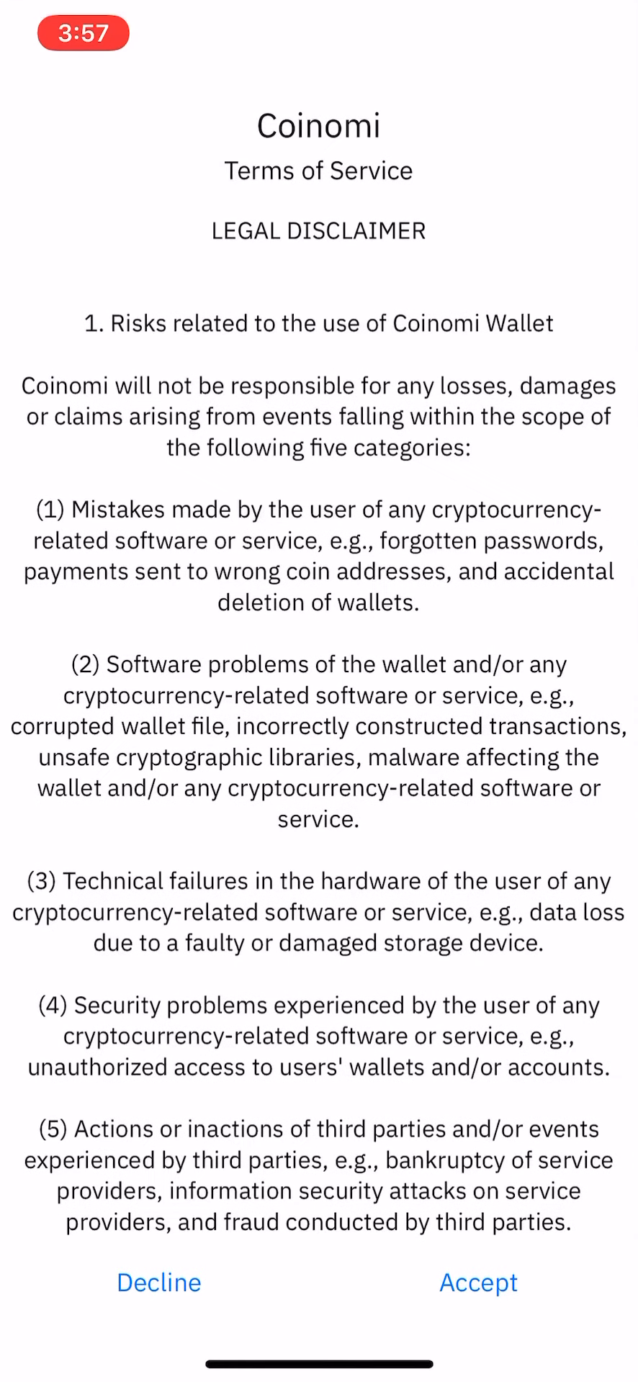
left_click(478, 1283)
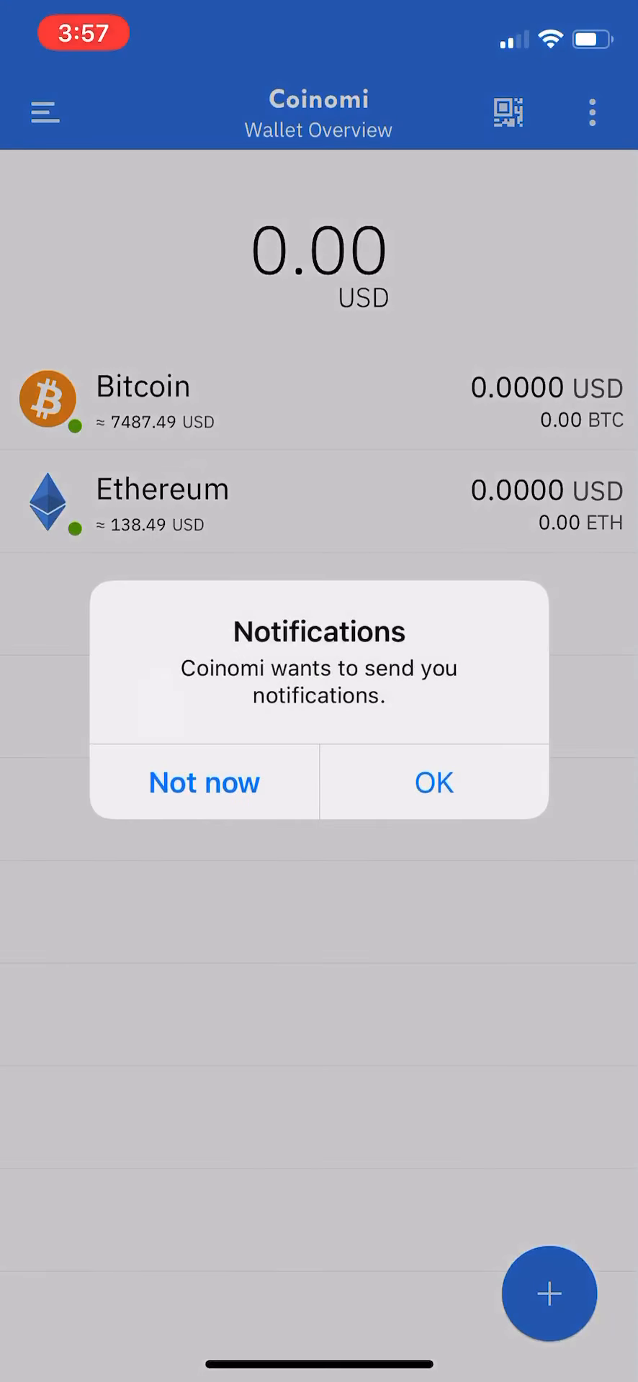
- Dismiss the notifications alert and open the + menu for adding coins, tokens or DApps
left_click(433, 783)
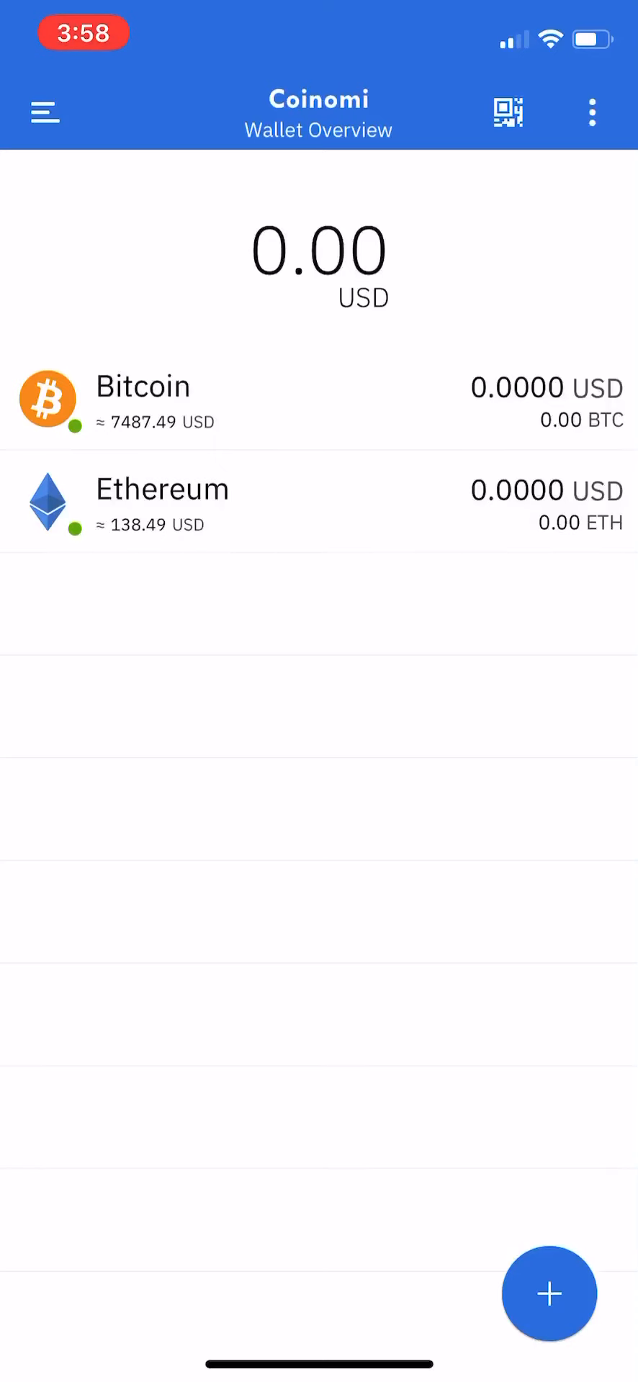
left_click(548, 1295)
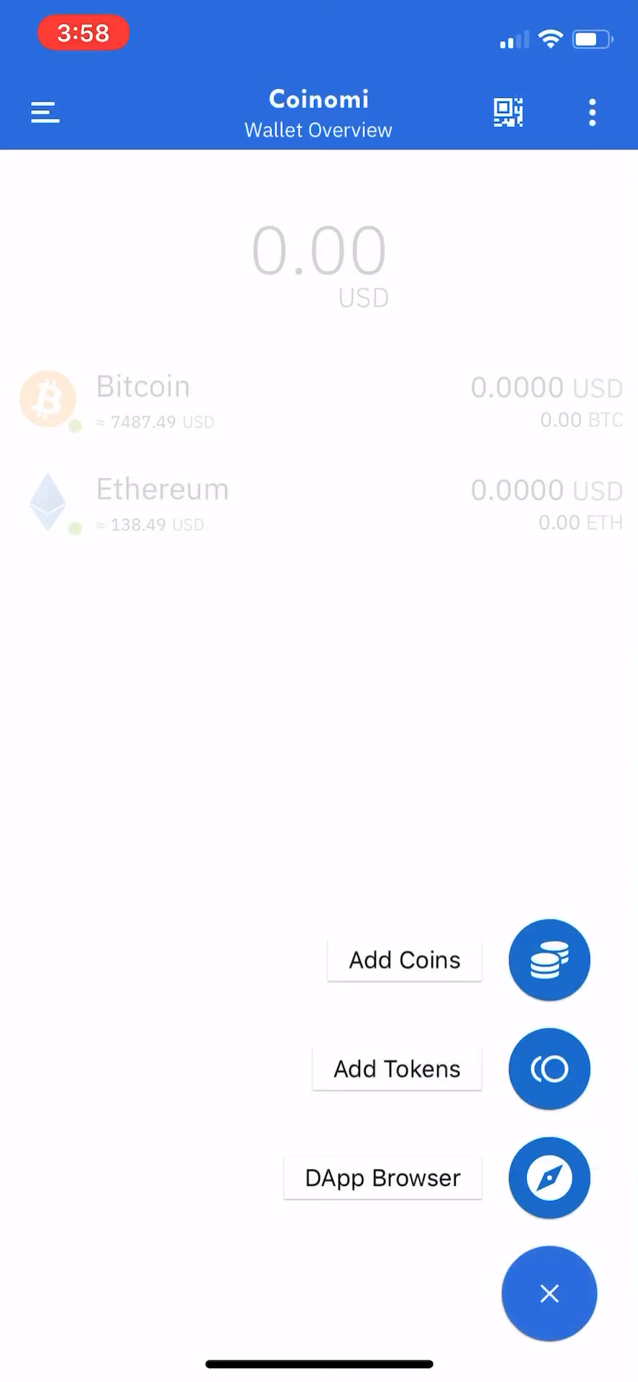
- Search Add Coins for Verge, add it, and unlock with the wallet password
left_click(548, 960)
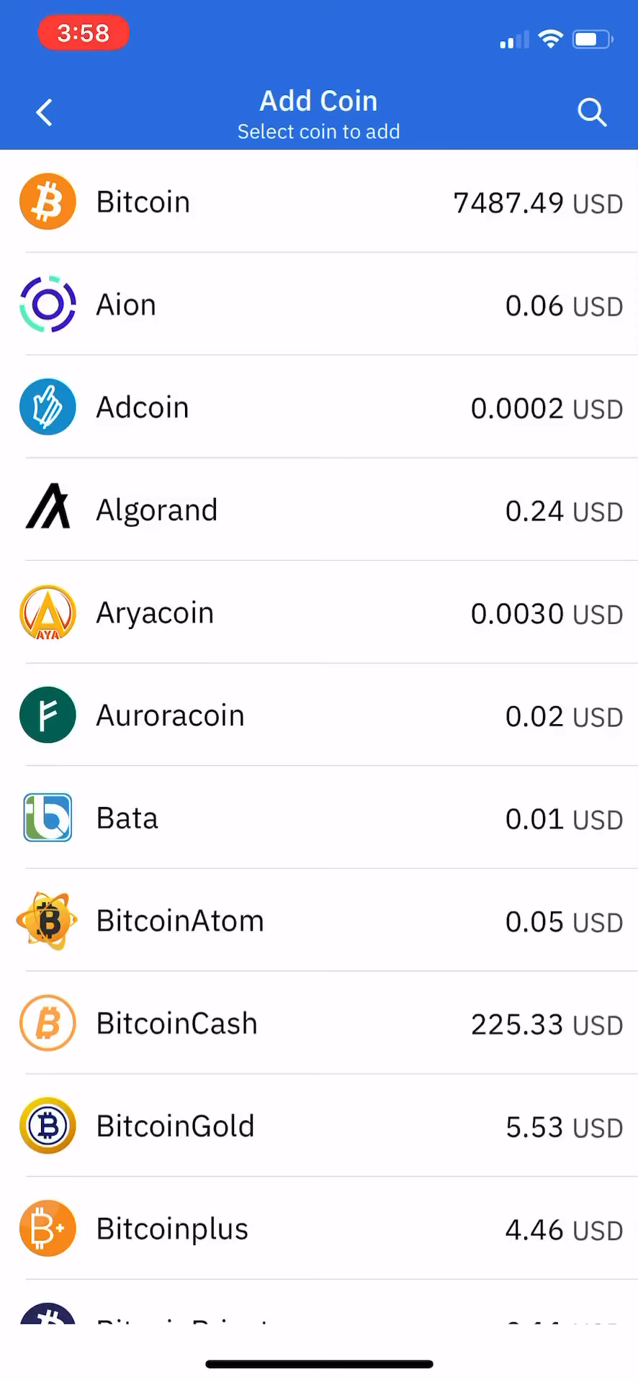
left_click(591, 113)
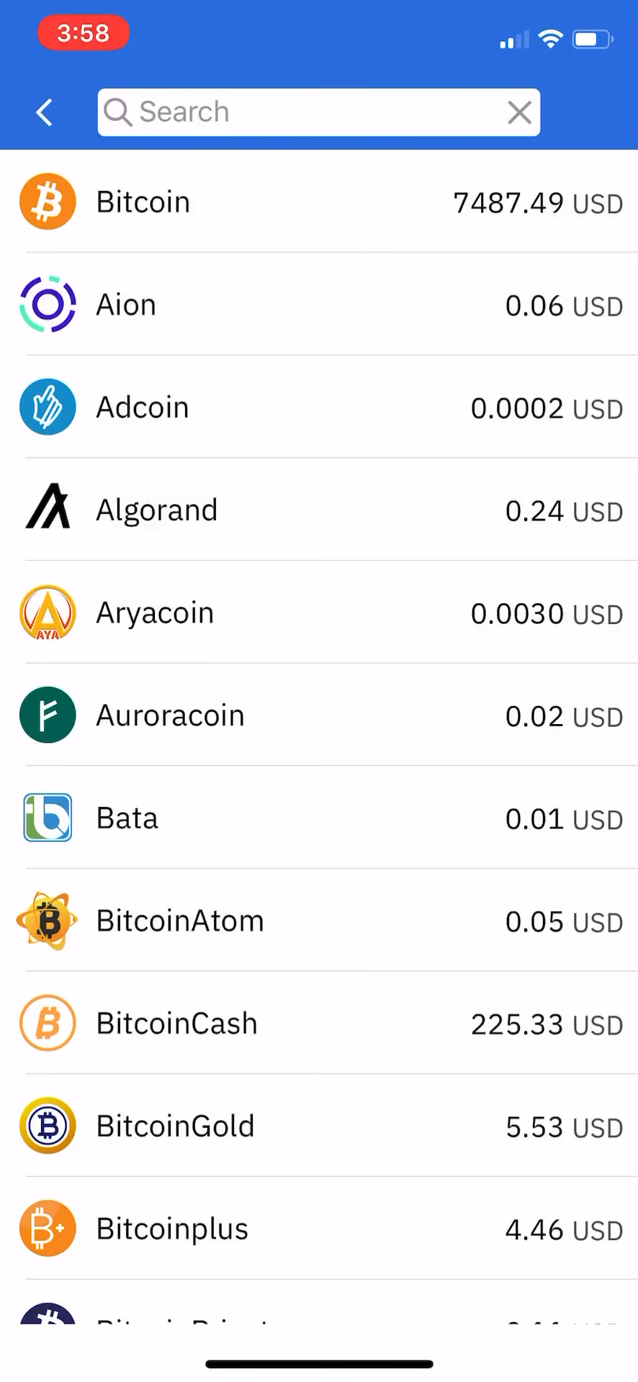
type("V")
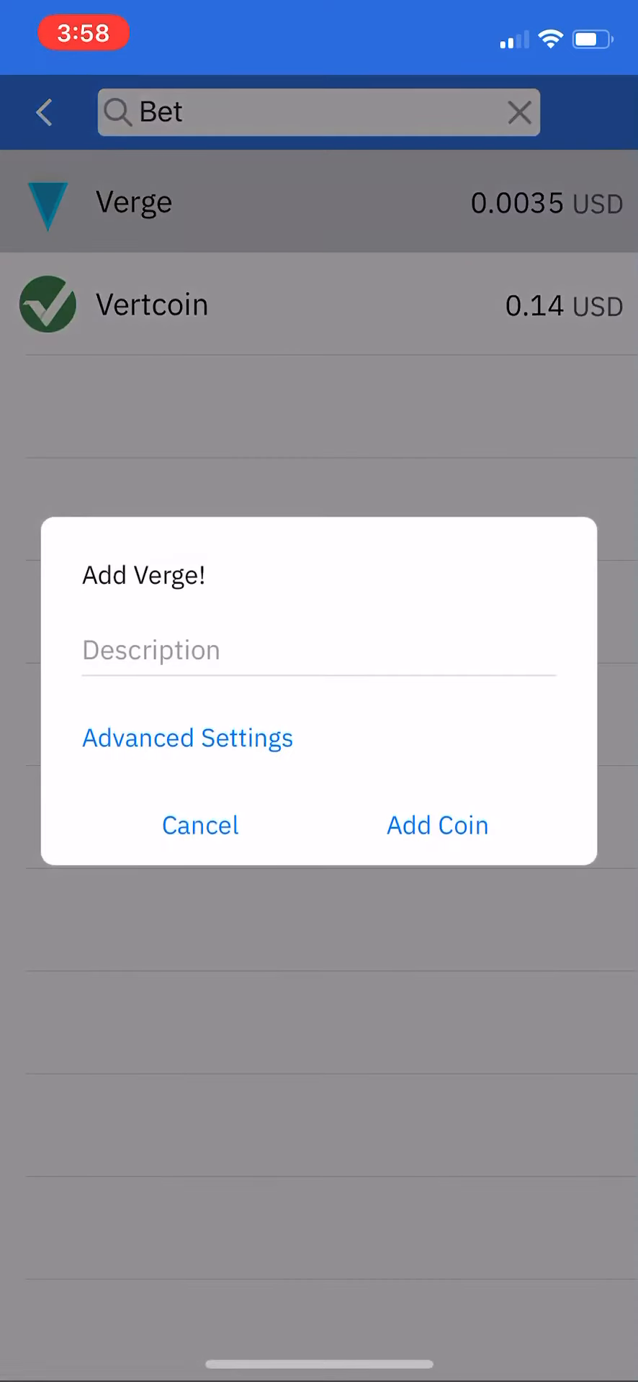
left_click(437, 825)
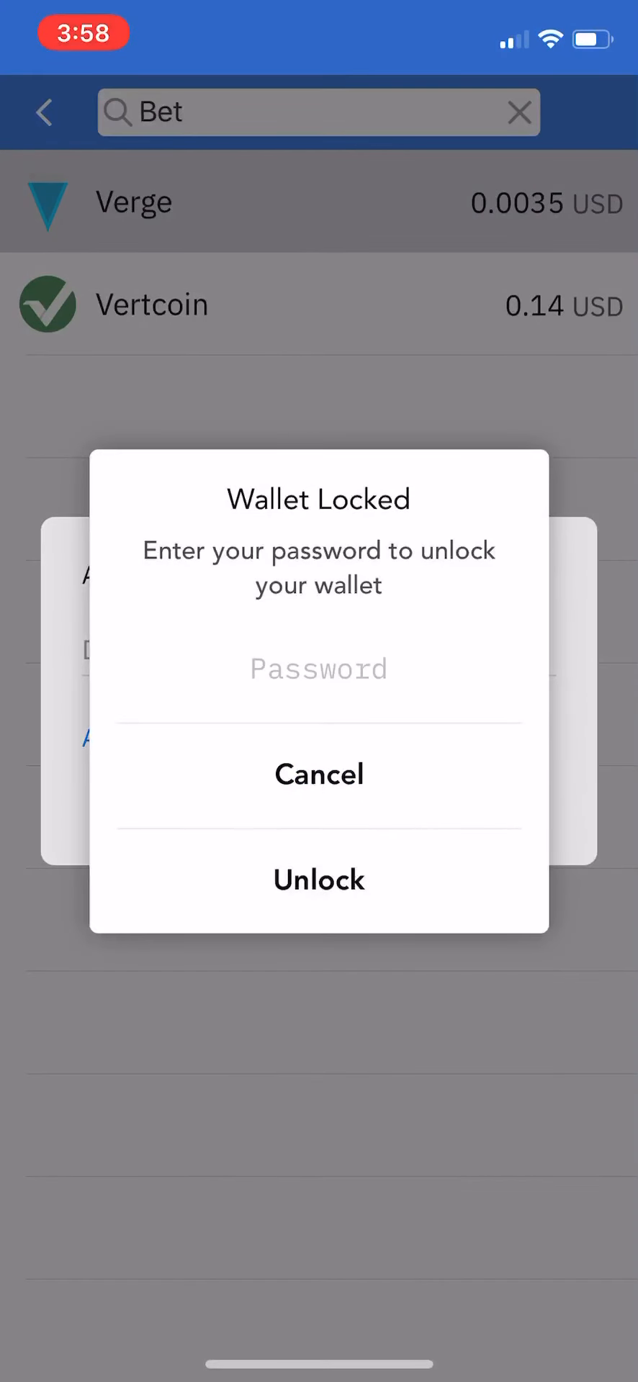
left_click(319, 668)
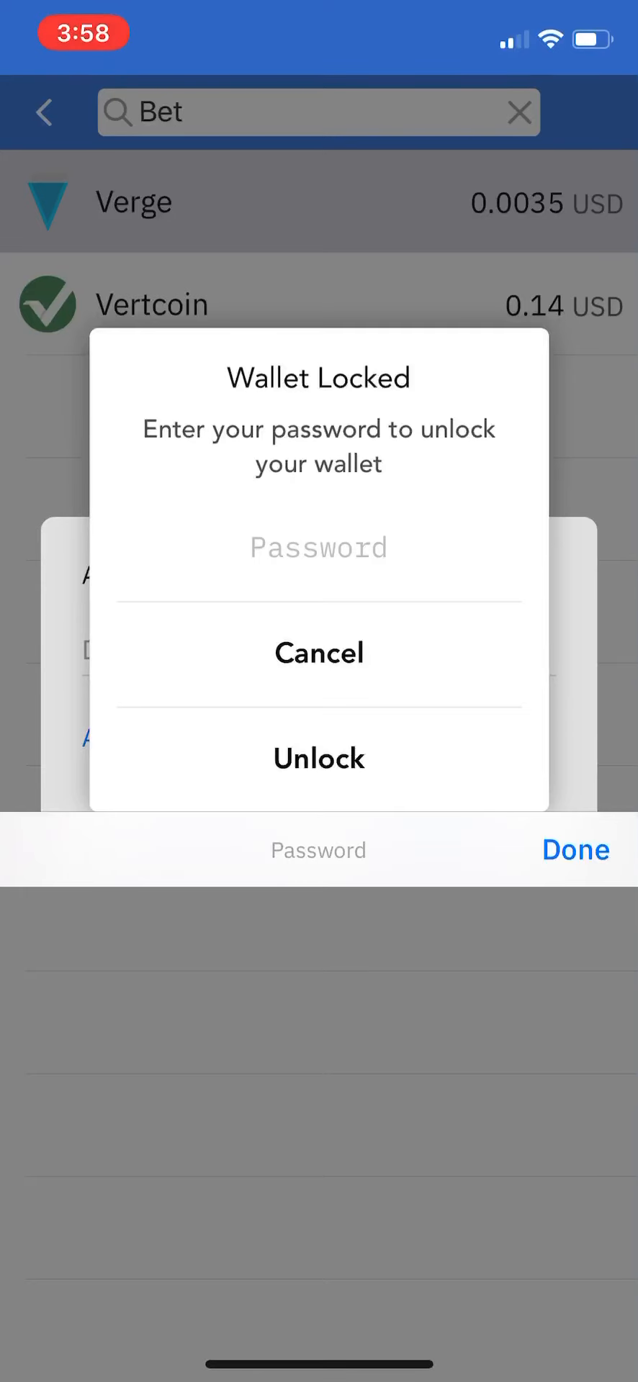
left_click(318, 547)
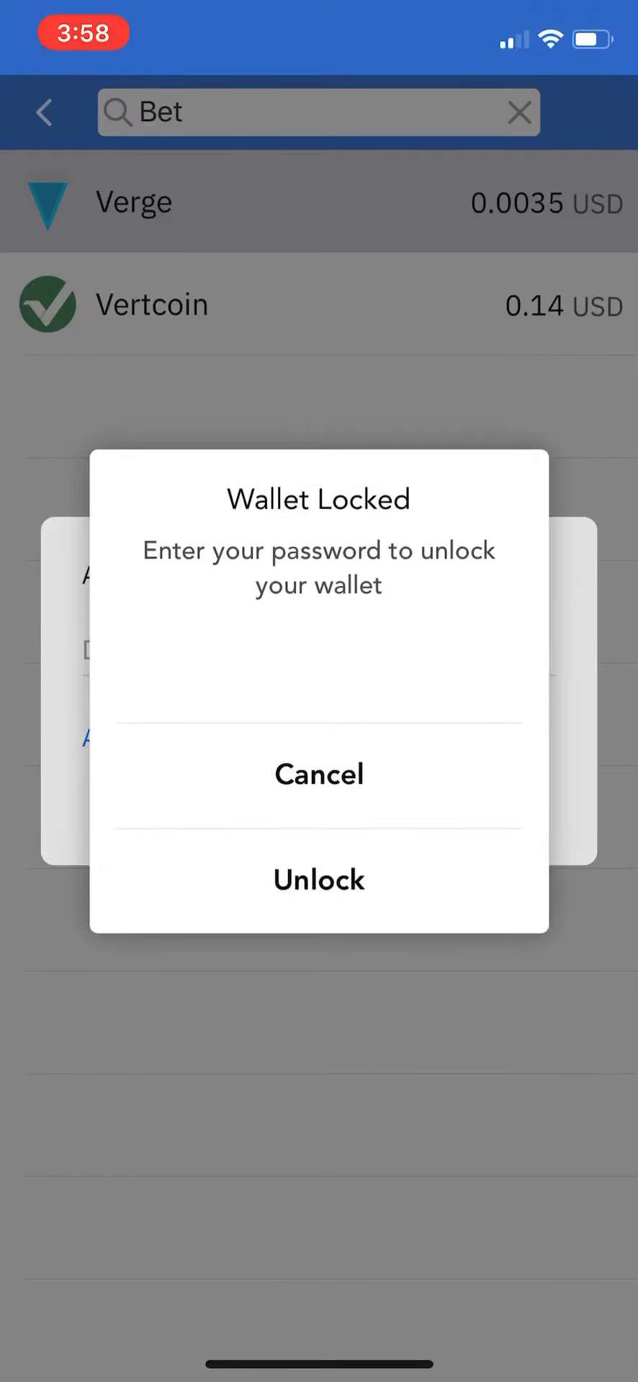
left_click(318, 773)
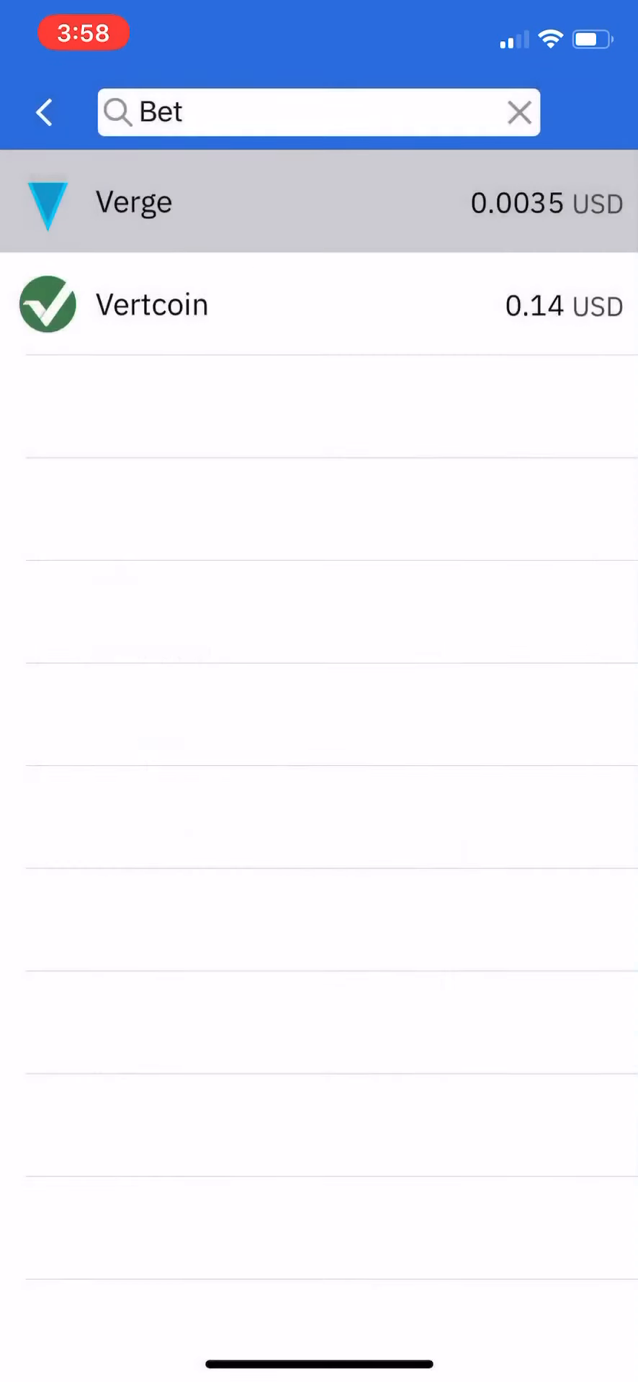
- Open Verge, view its receiving address QR code, then go back to Wallet Overview
left_click(317, 201)
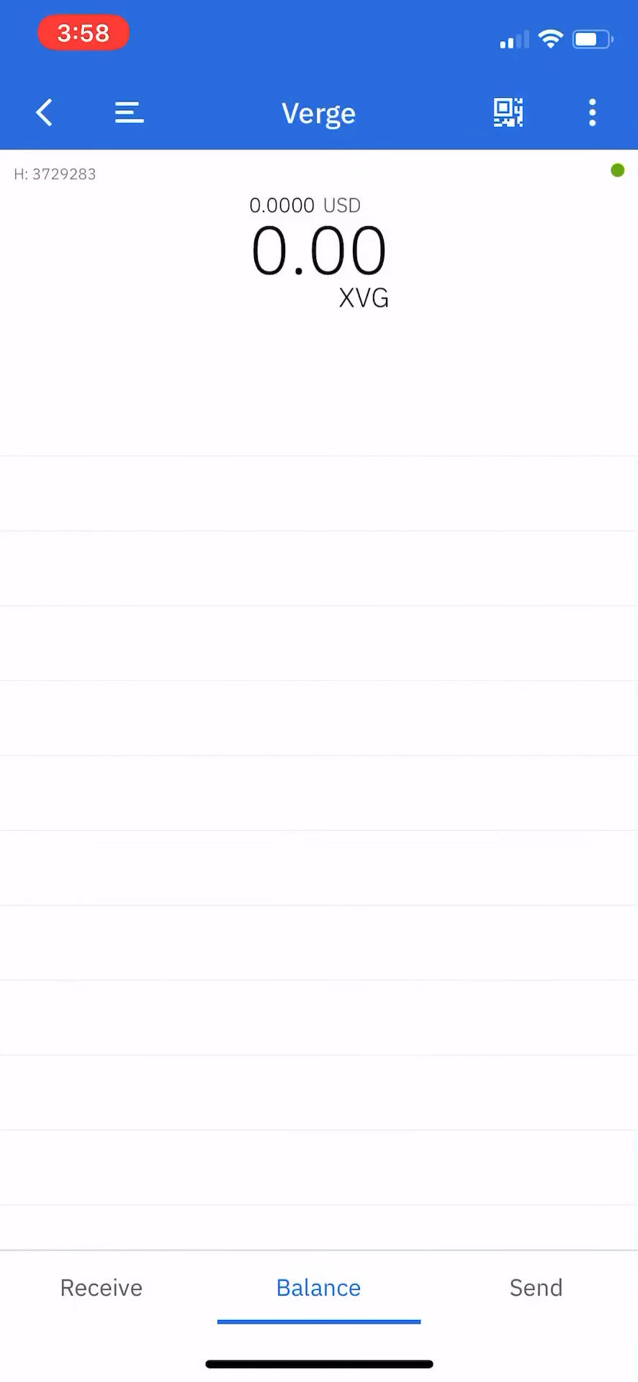
left_click(101, 1288)
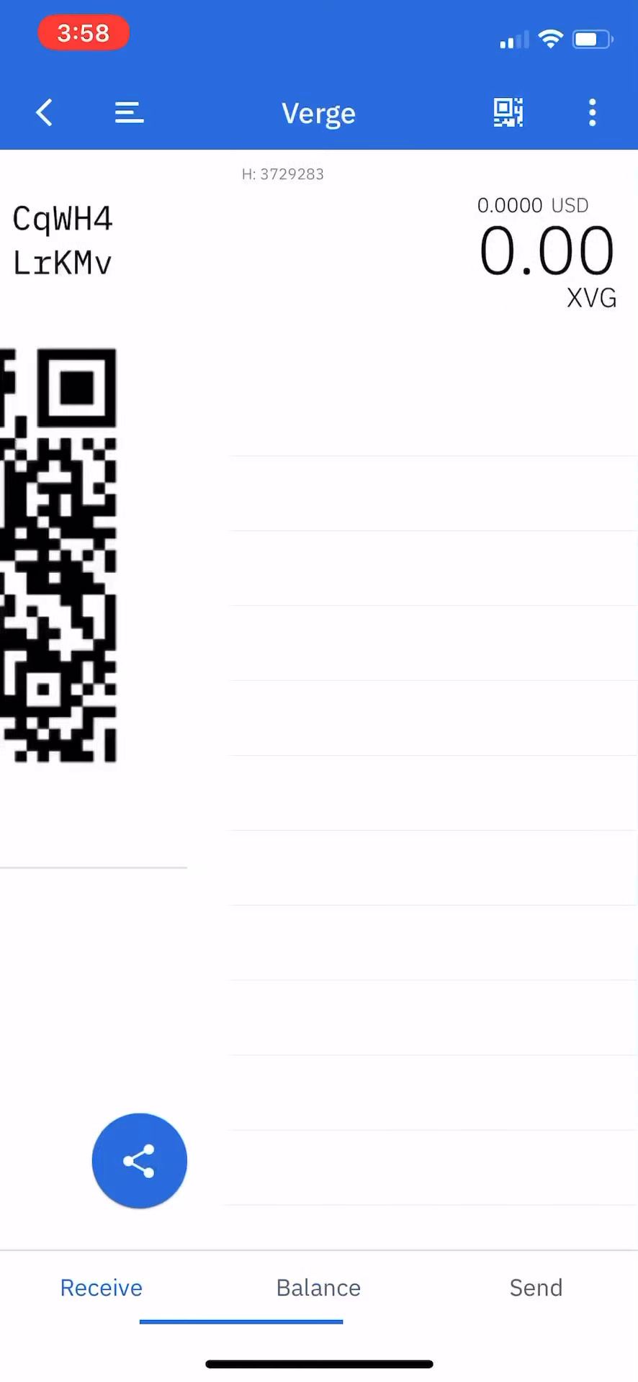
left_click(318, 1288)
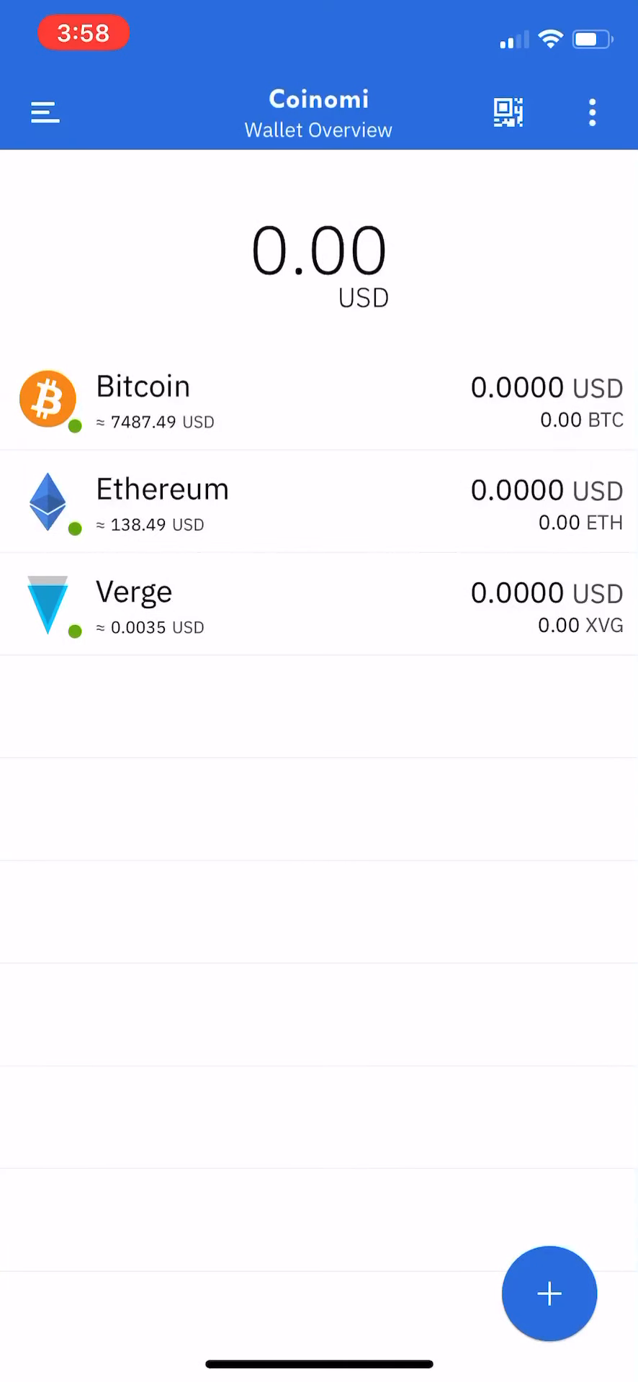
left_click(548, 1294)
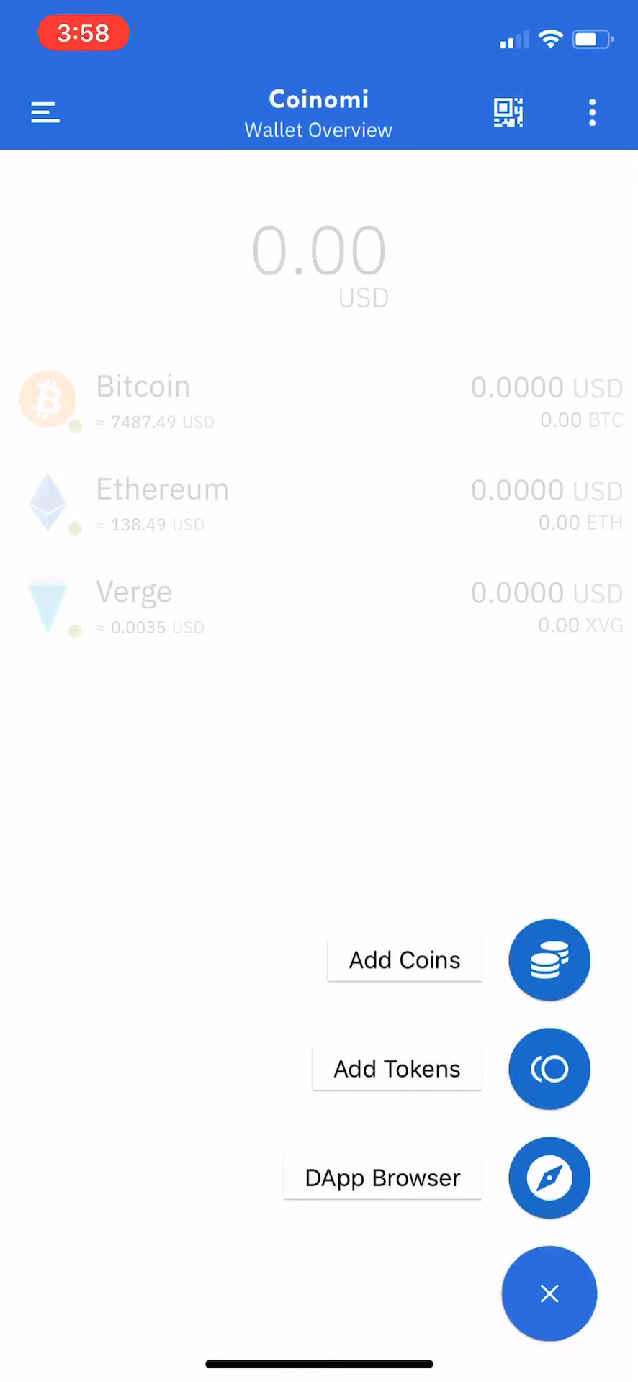
left_click(549, 959)
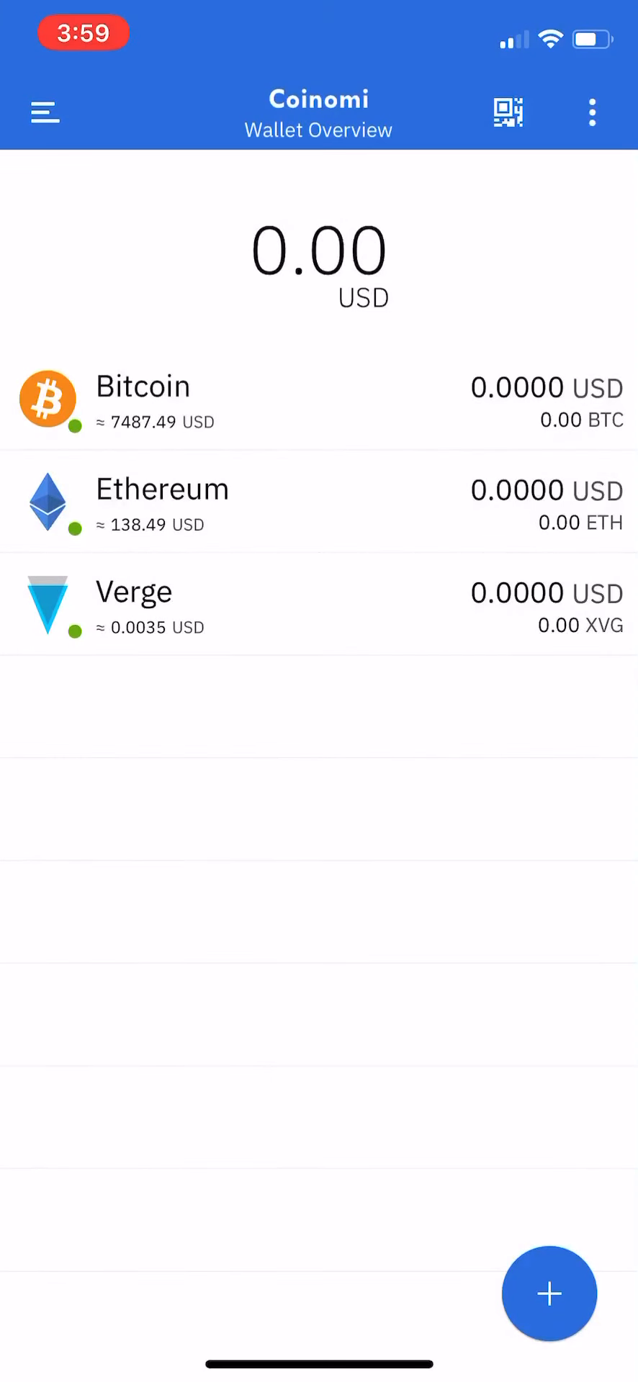
left_click_drag(319, 353, 319, 529)
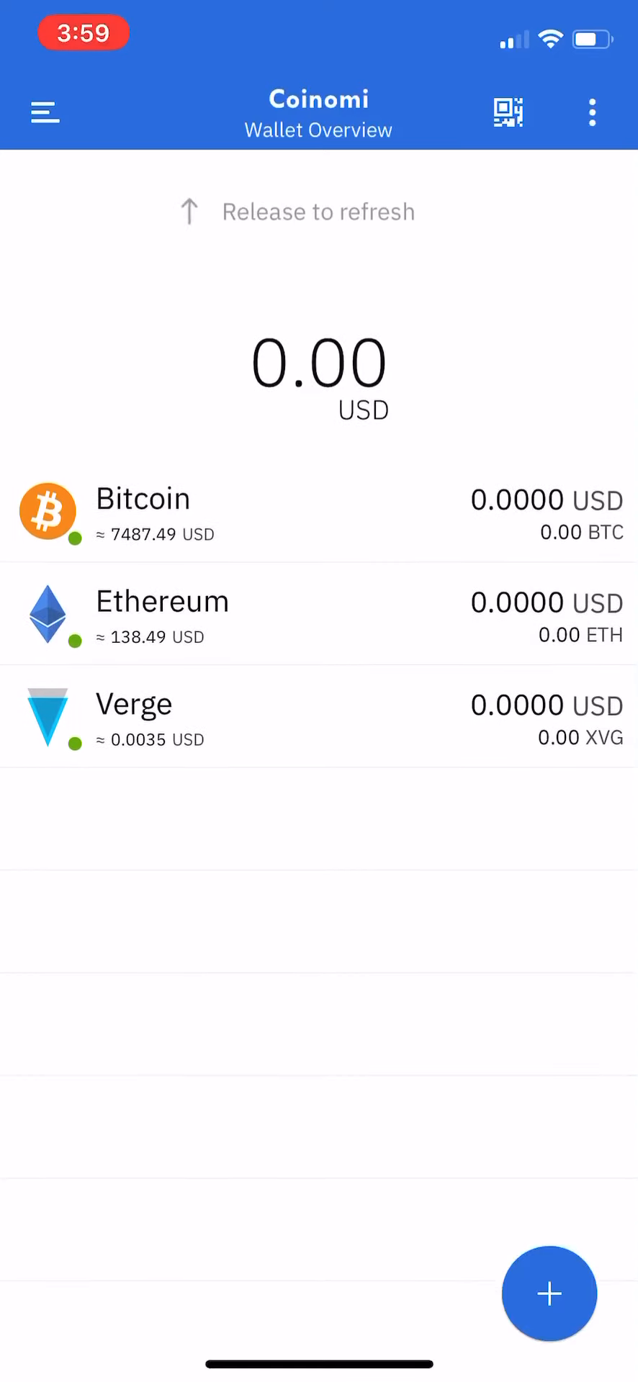